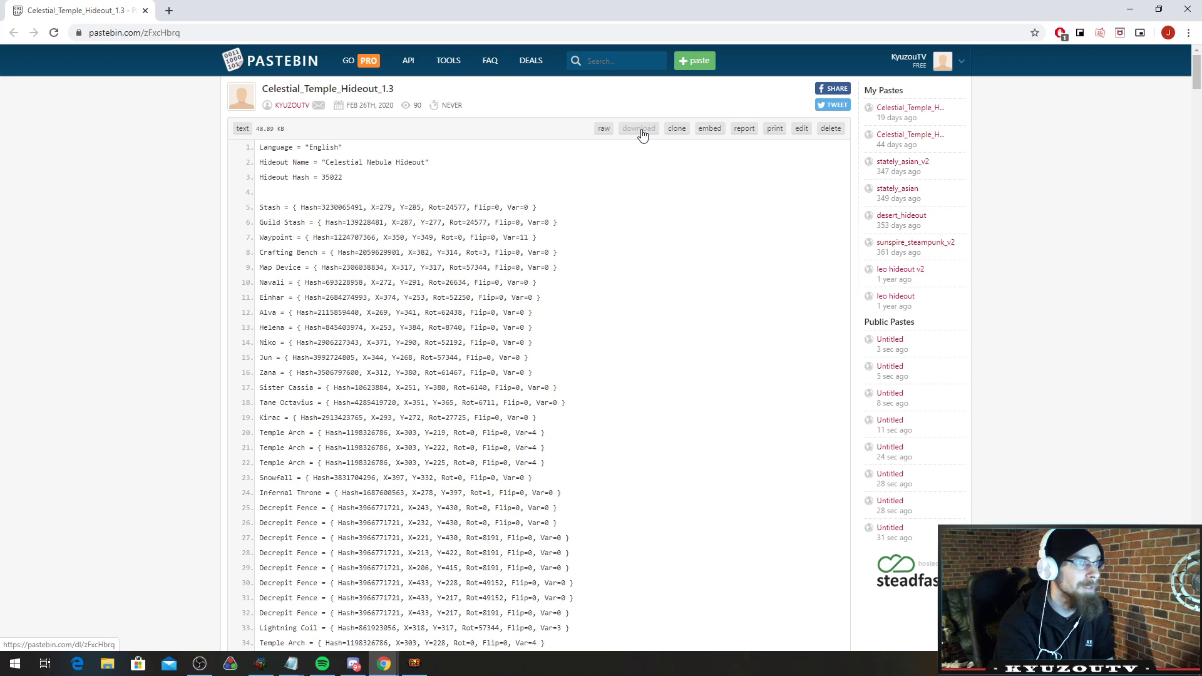
Download the Celestial Temple paste as youtube.hideout with Save as type set to All Files.
left_click(637, 128)
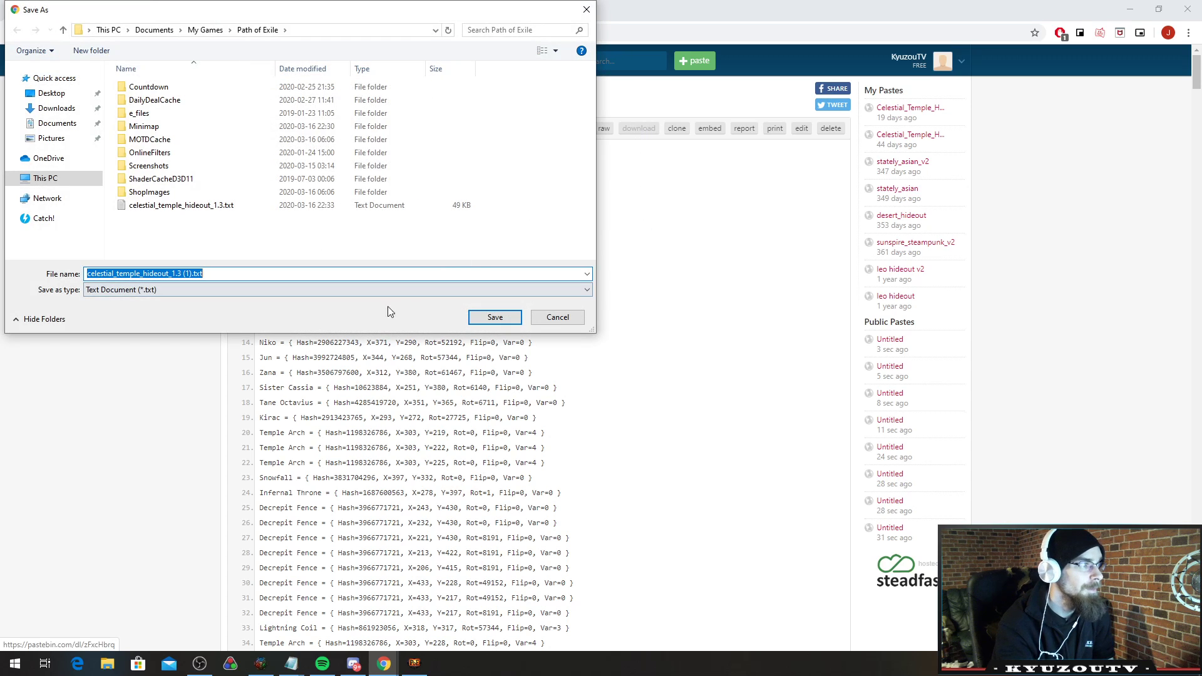
left_click(337, 289)
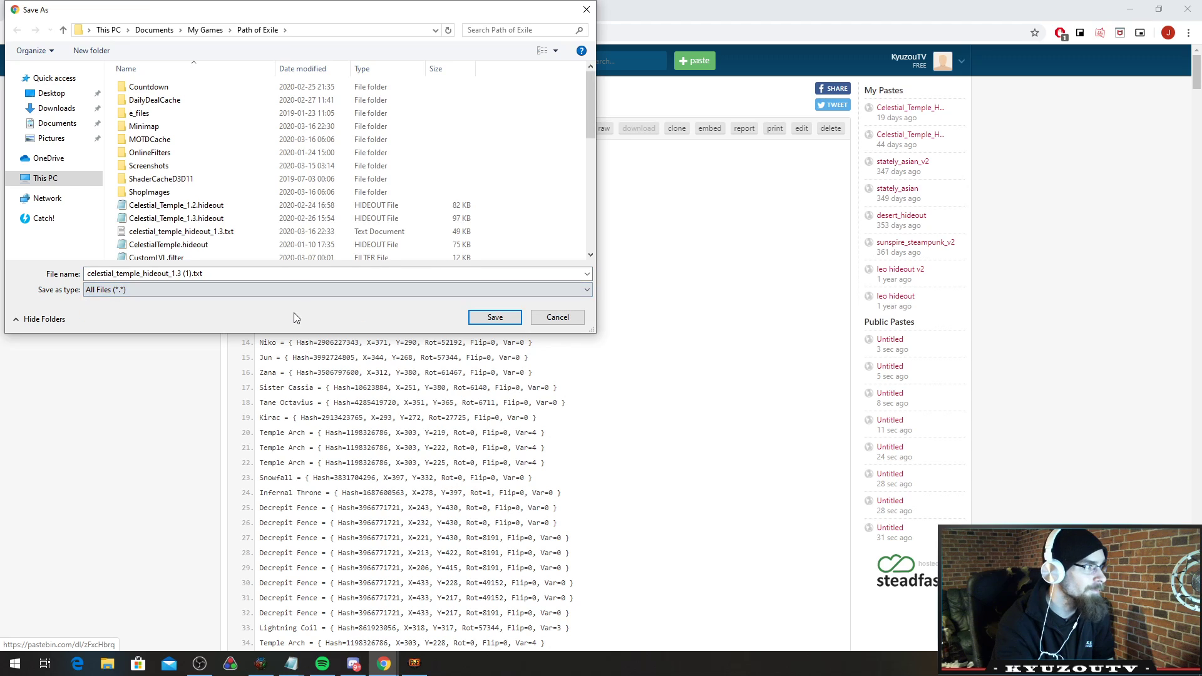
left_click(294, 275)
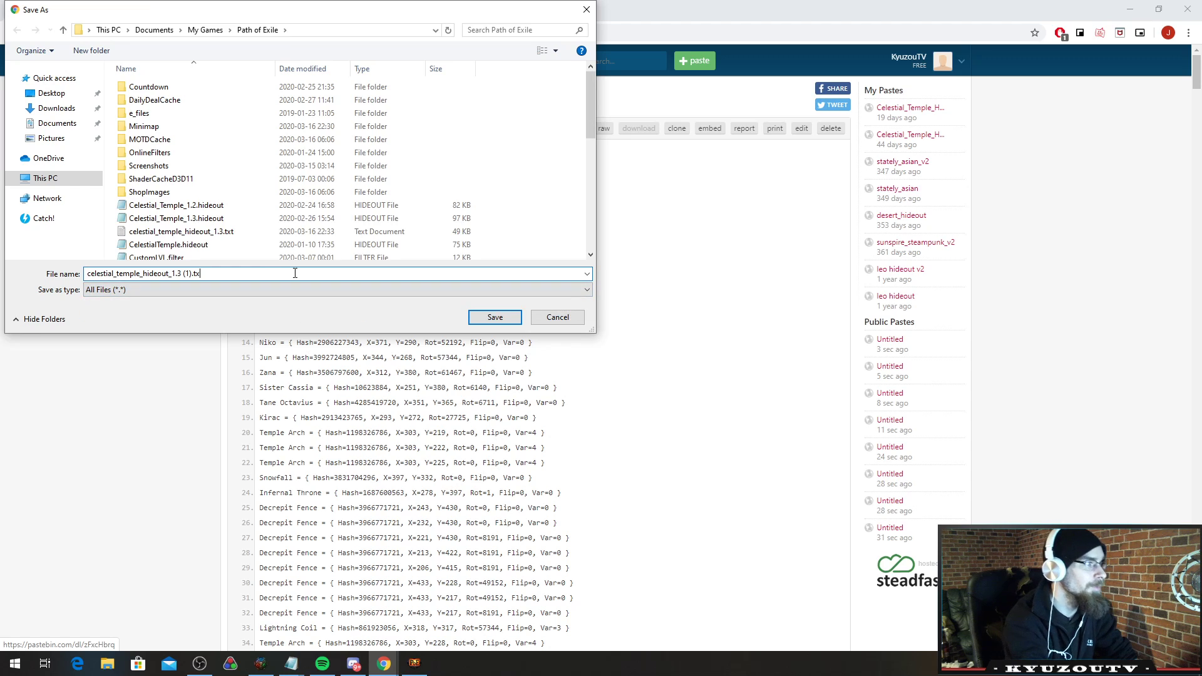
type("hideout")
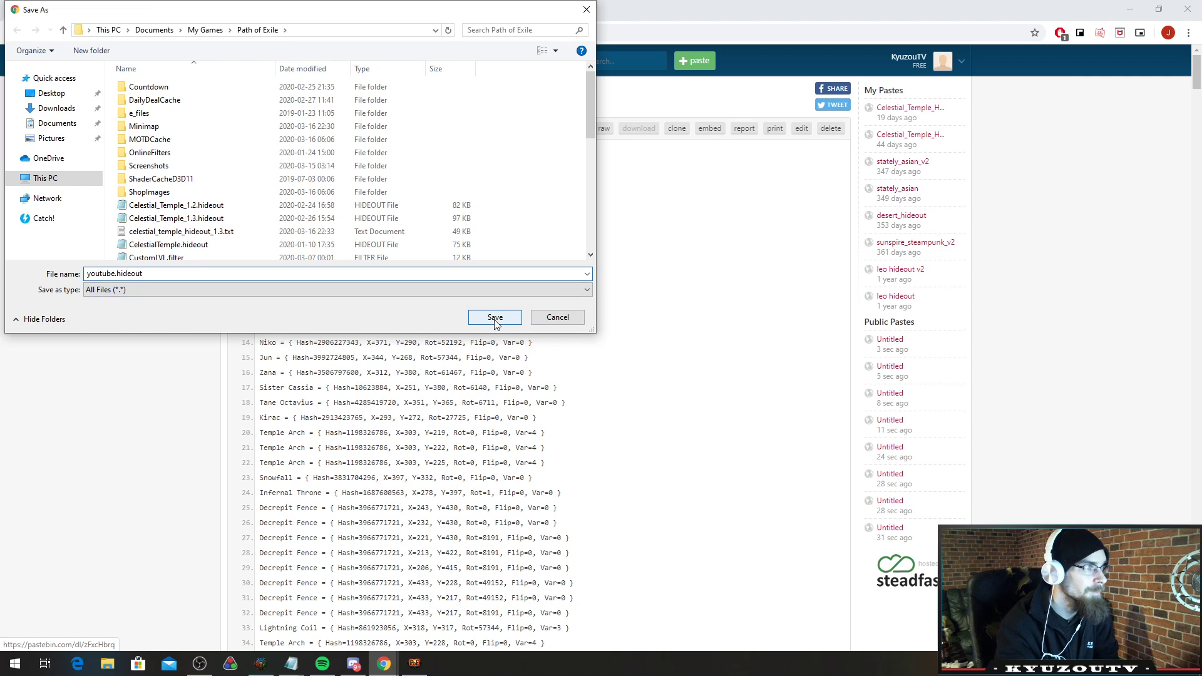
left_click(495, 317)
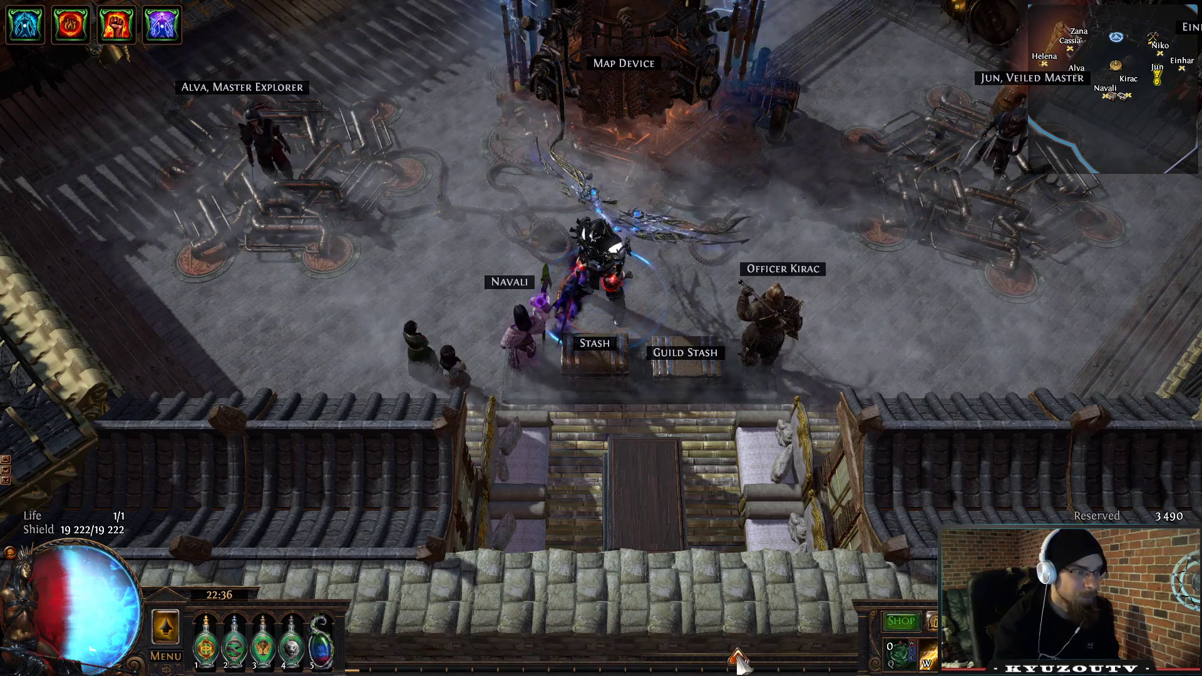
Import youtube.hideout into the current hideout via the hideout edit bar.
left_click(696, 636)
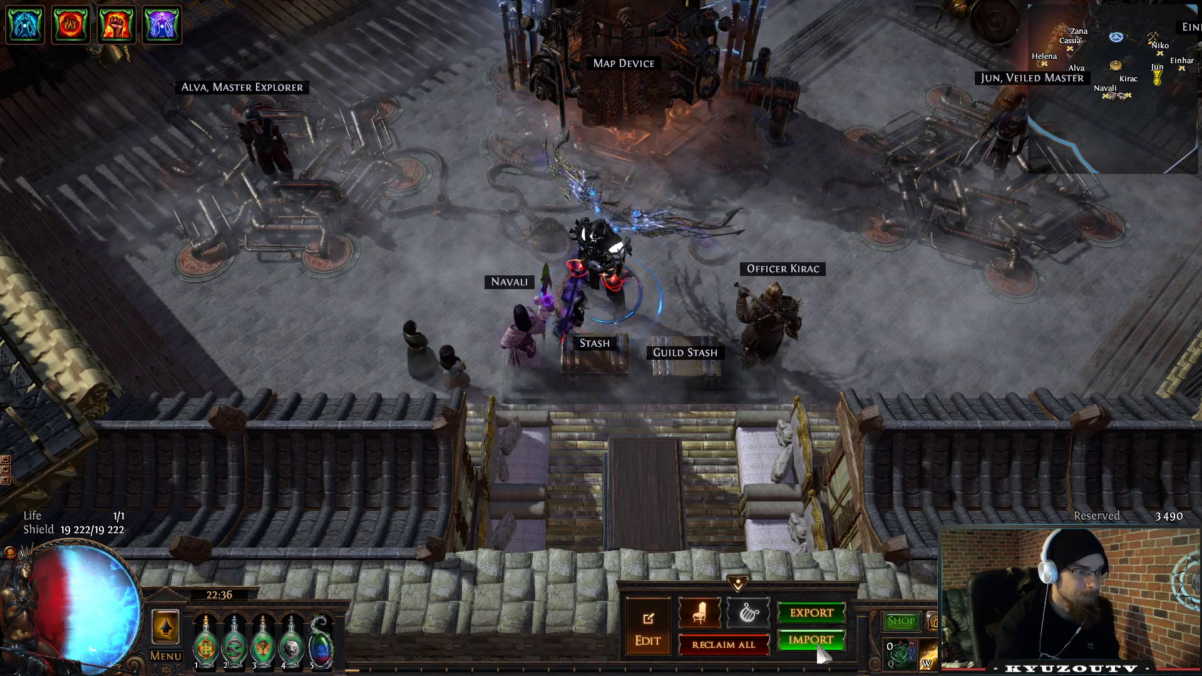
left_click(810, 640)
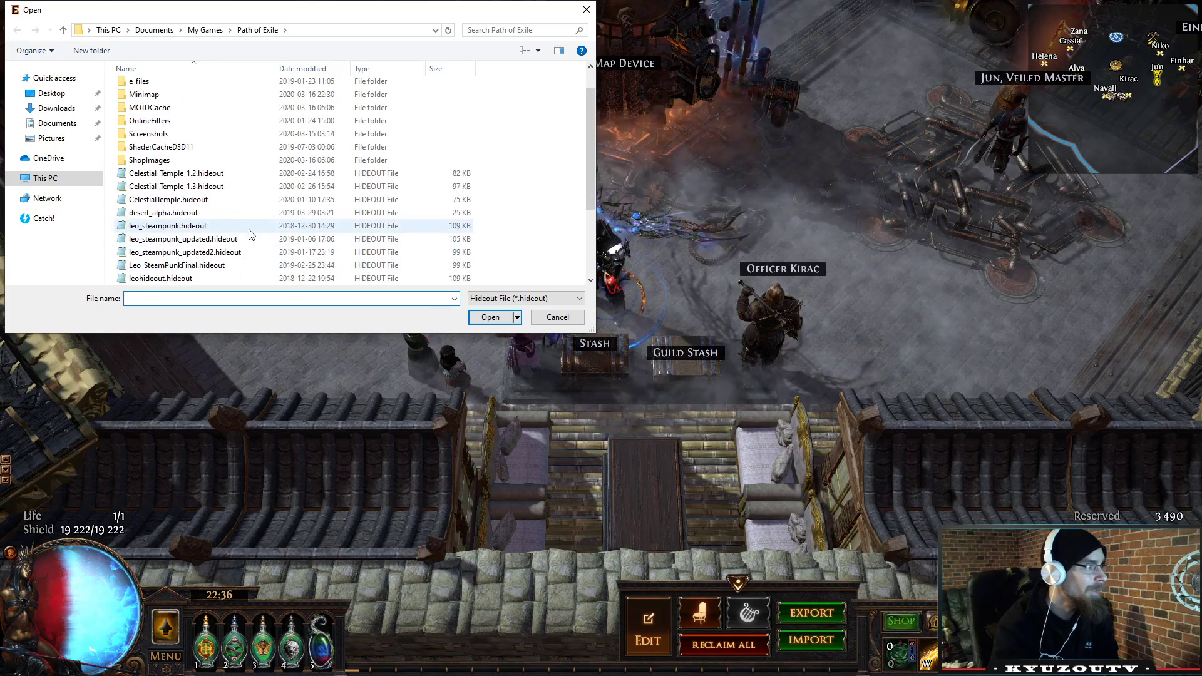
scroll("down", 3)
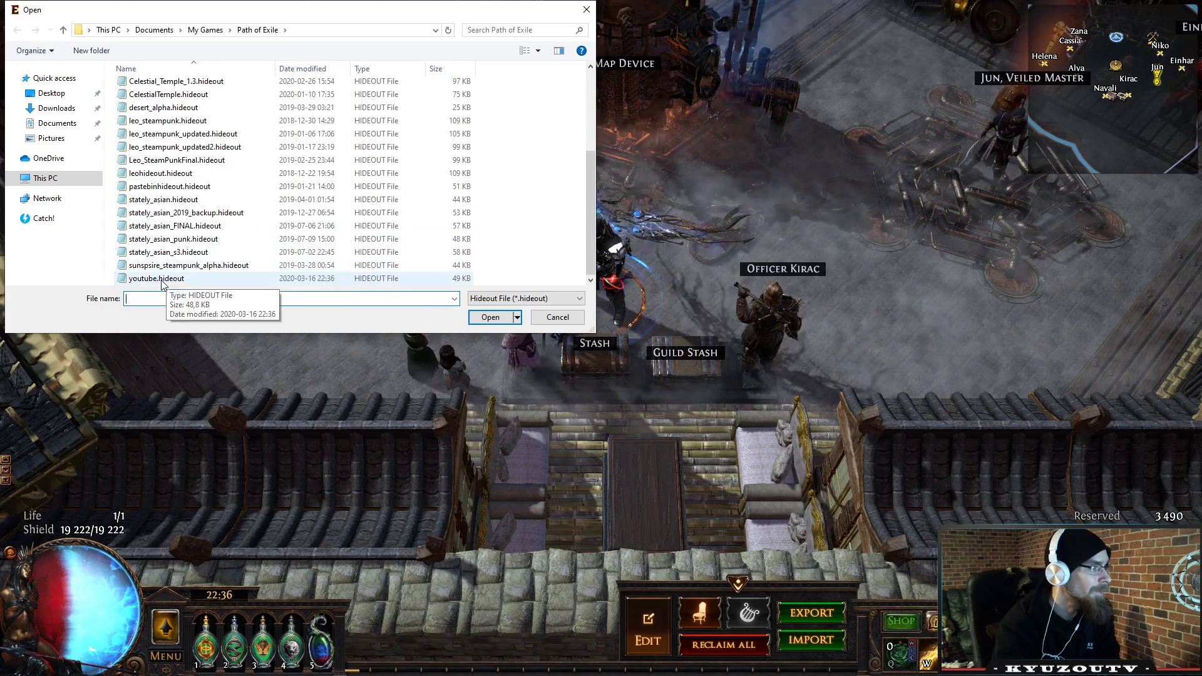
left_click(157, 278)
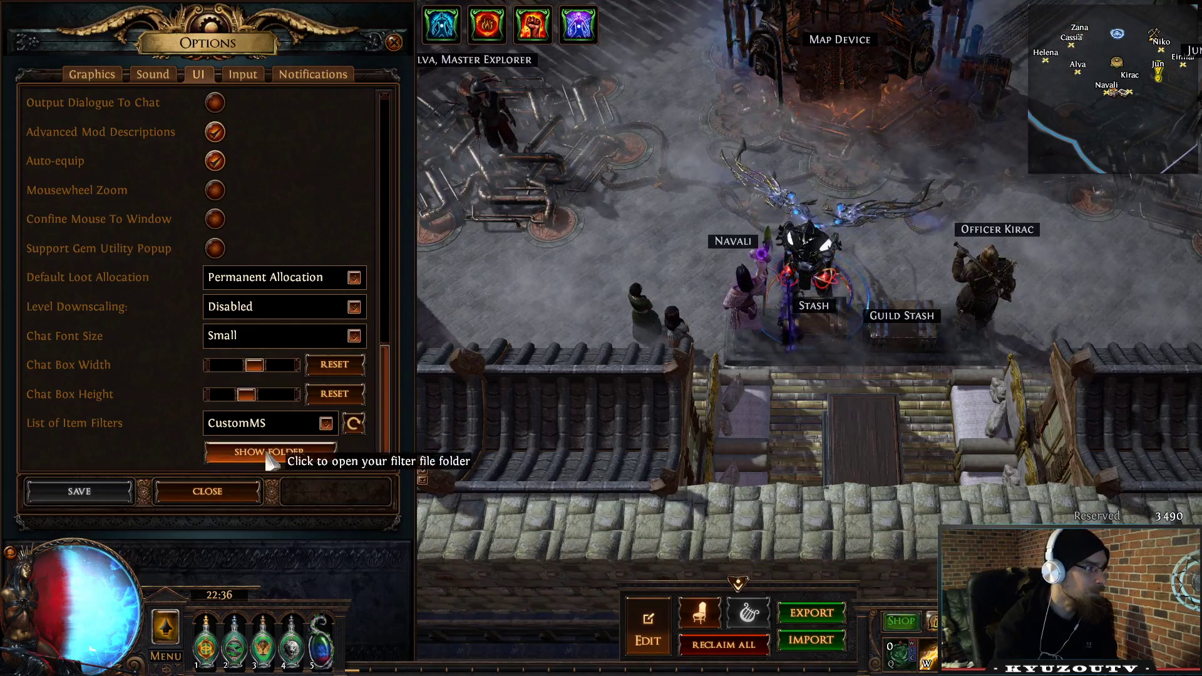
View the game's filter file folder from Options > UI and close it again.
left_click(268, 449)
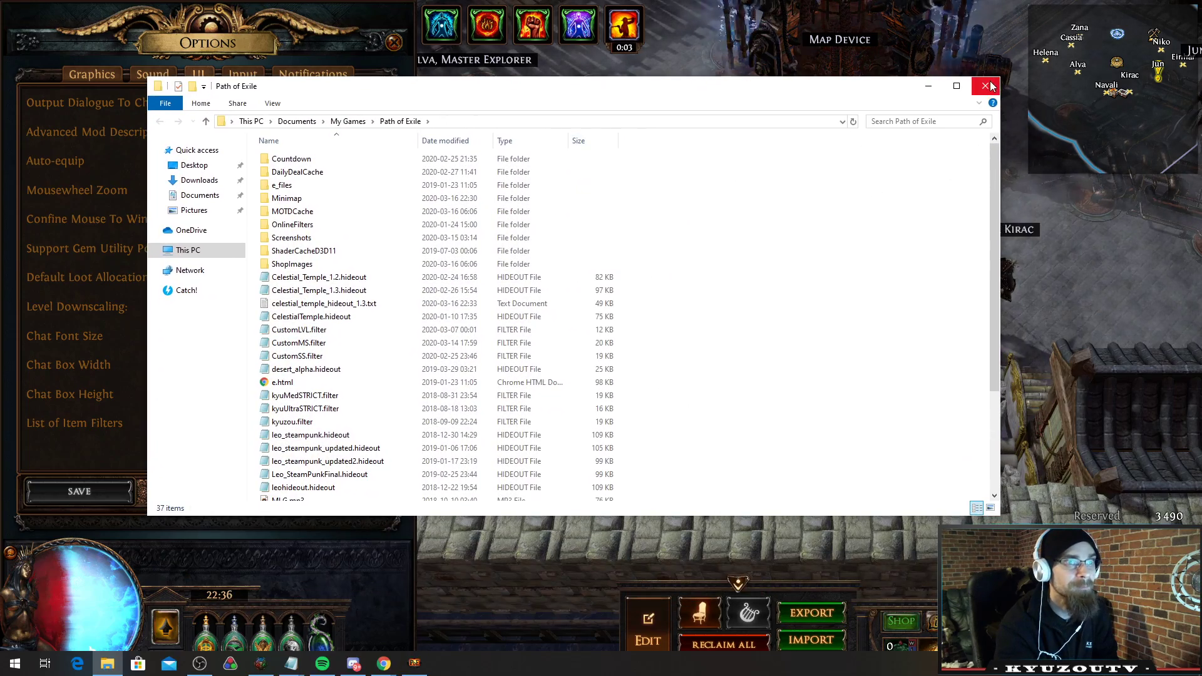
left_click(985, 85)
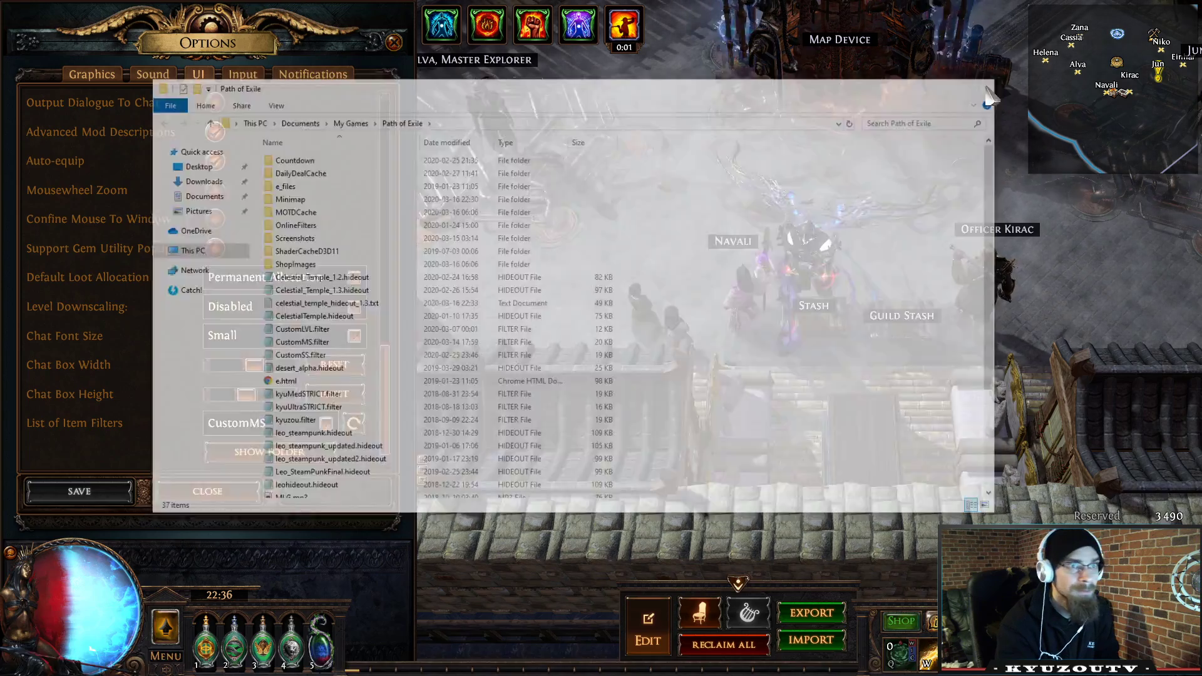
left_click(989, 100)
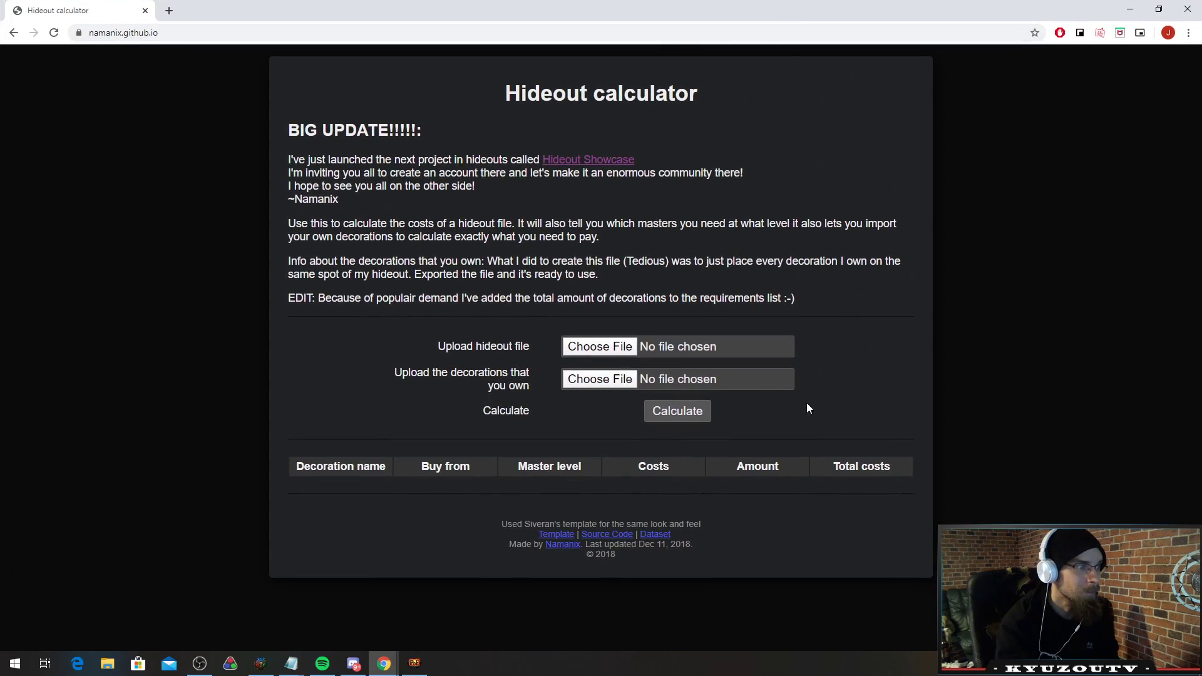
mouse_move(755, 395)
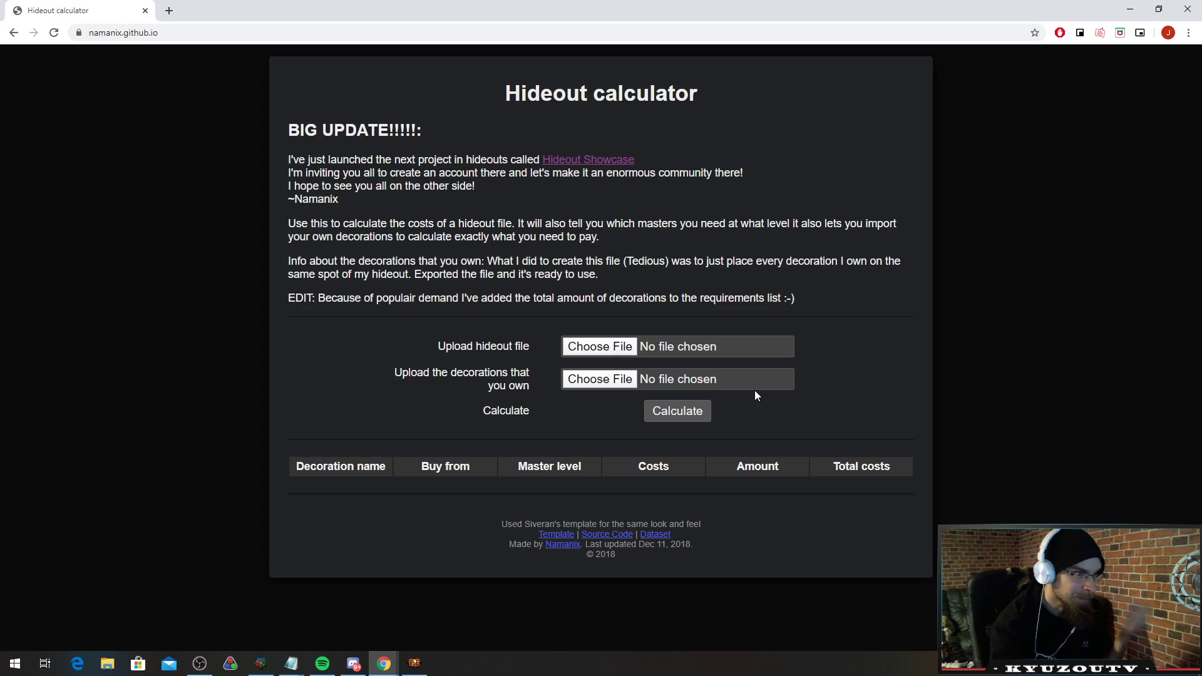
mouse_move(459, 391)
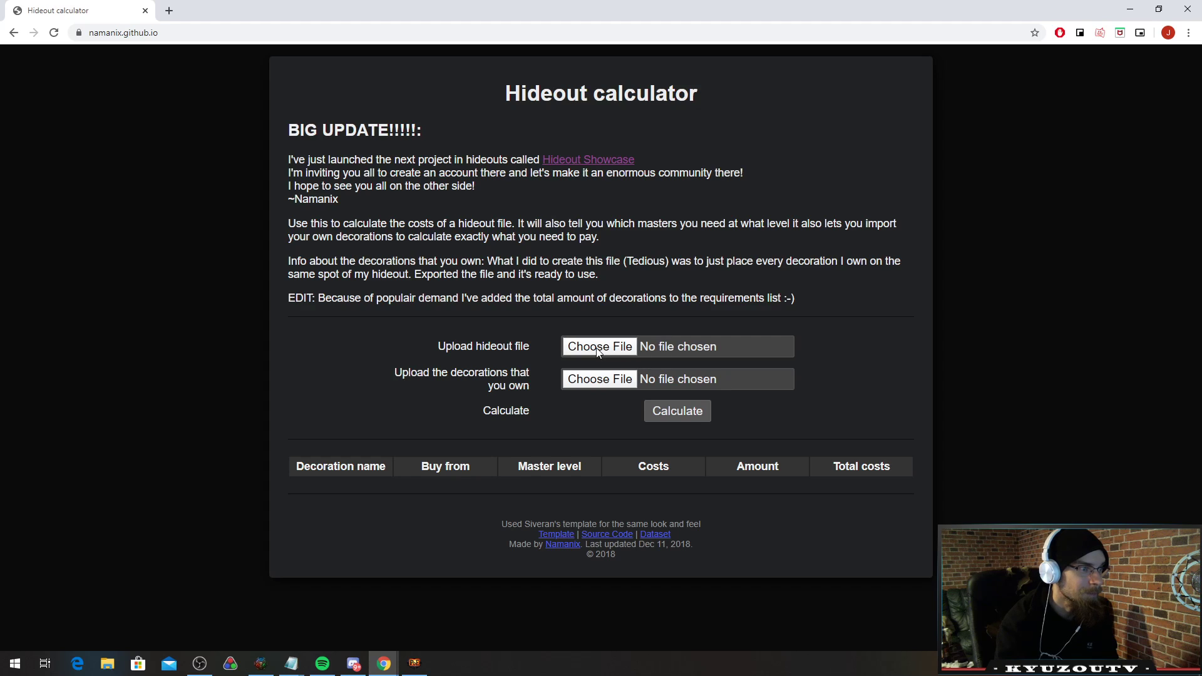
Load Celestial_Temple_1.3.hideout into the Hideout calculator and calculate its decoration costs.
left_click(598, 346)
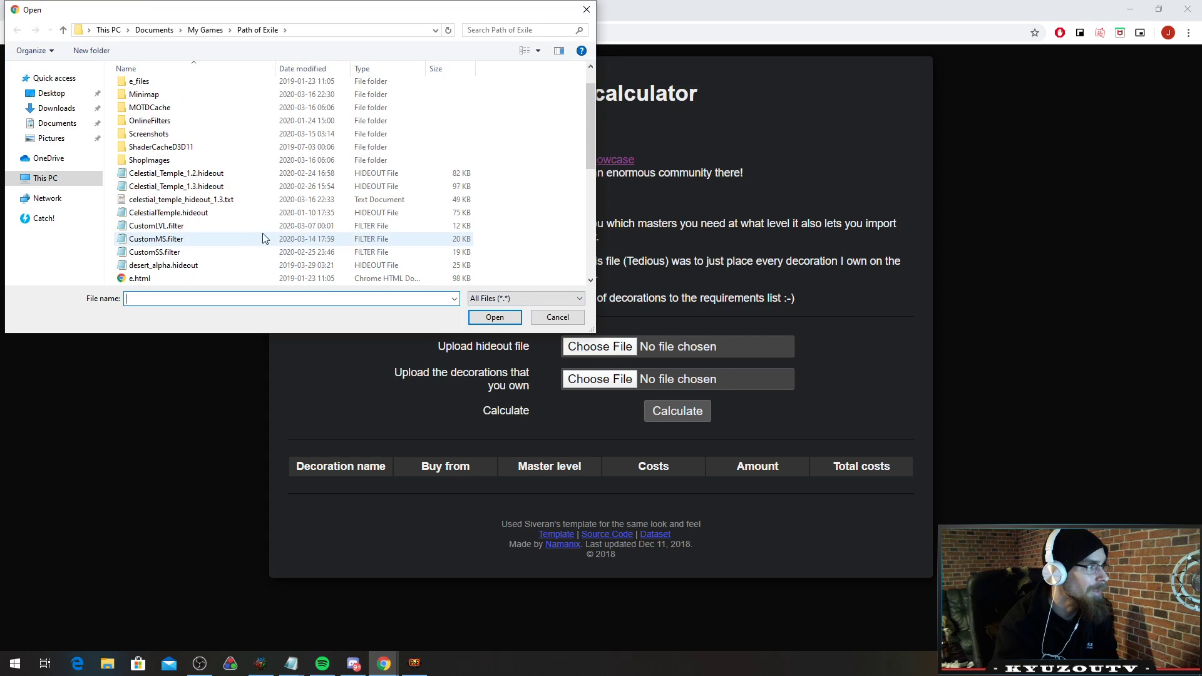
left_click(495, 316)
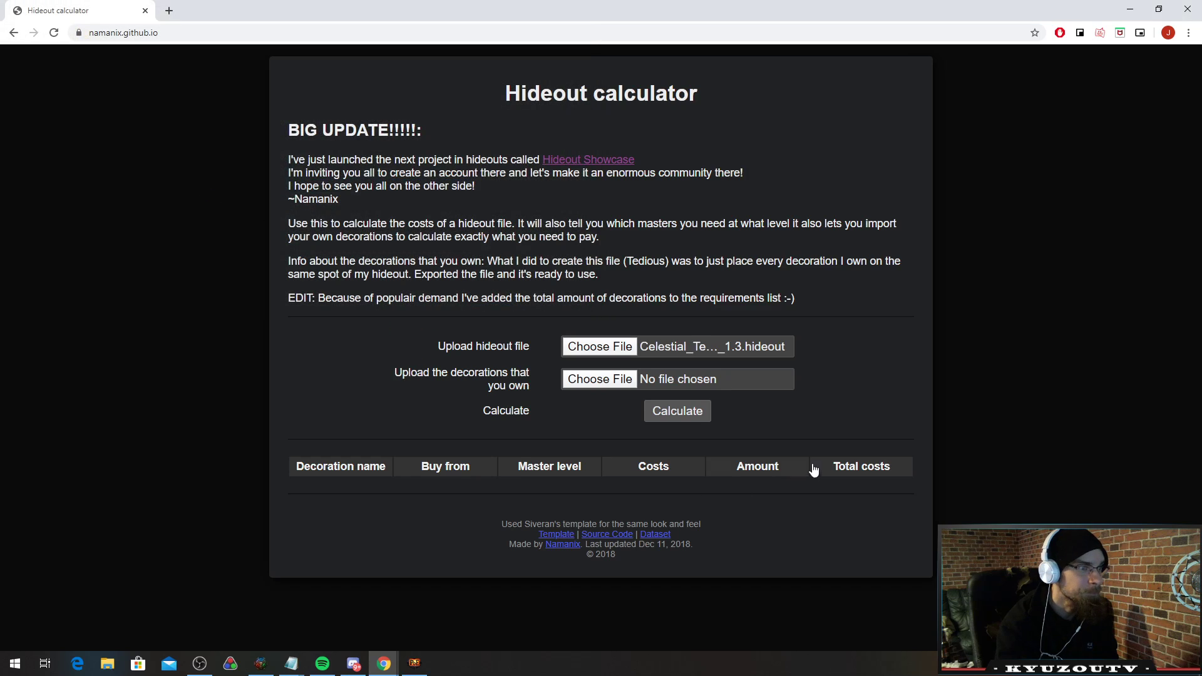
left_click(678, 411)
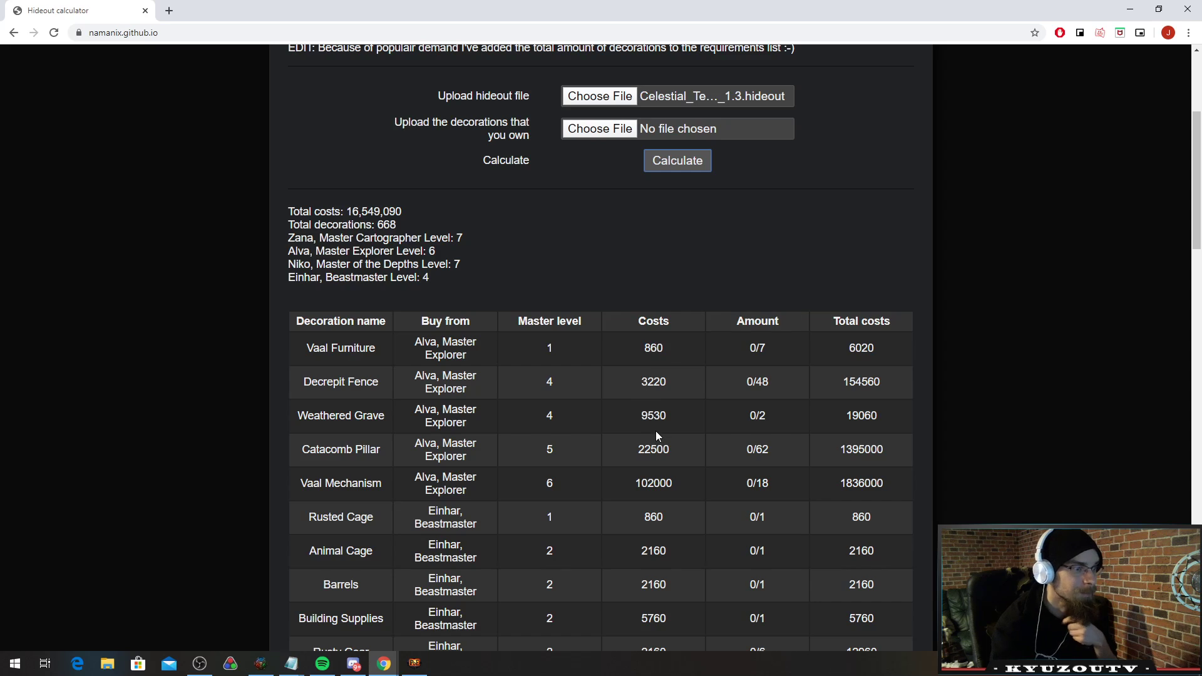
mouse_move(664, 411)
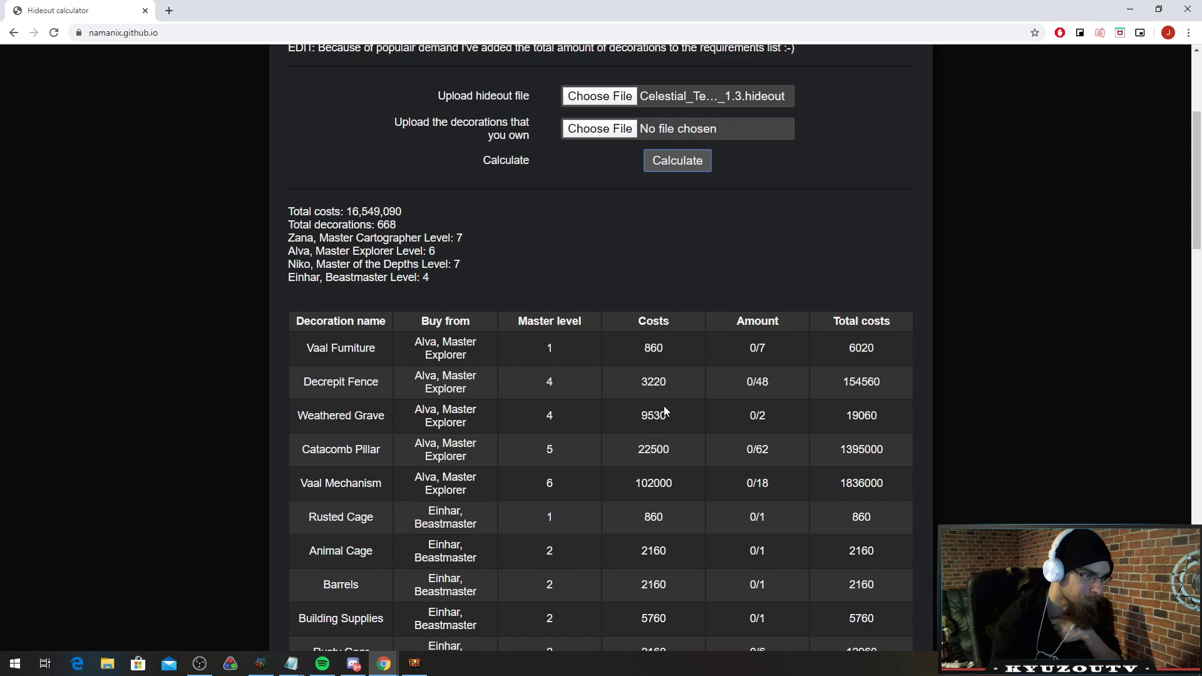
Review the decoration table, highlighting the Vaal Furniture amount 0/7.
scroll("down", 3)
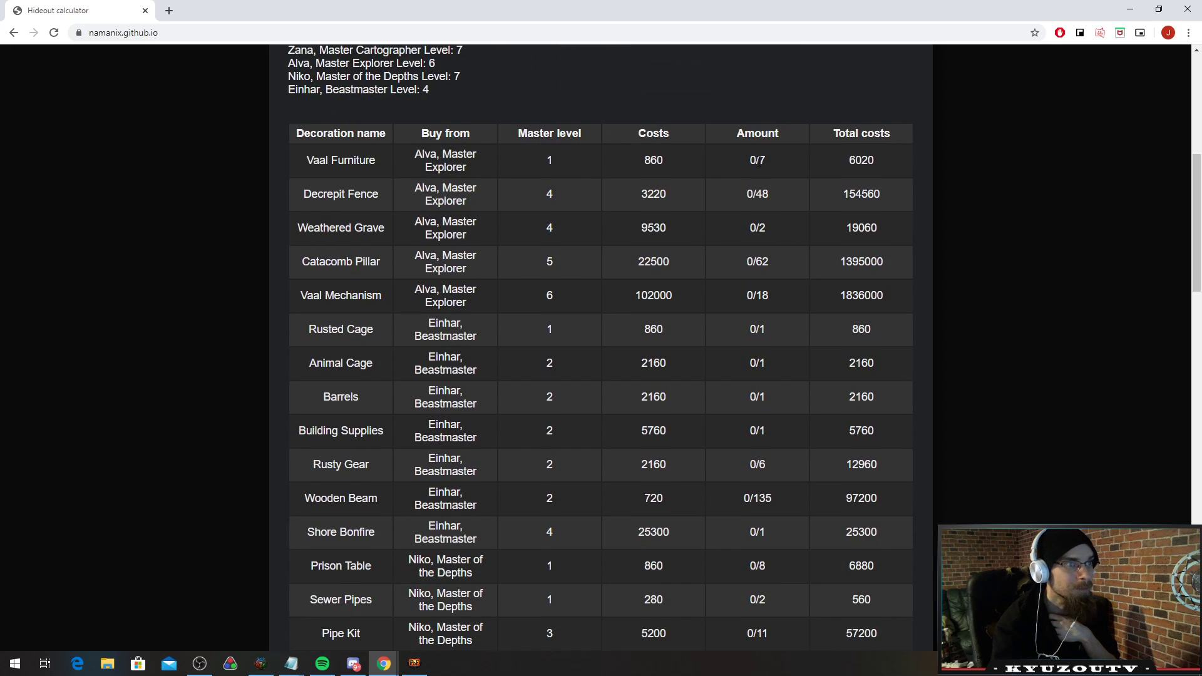
double_click(756, 160)
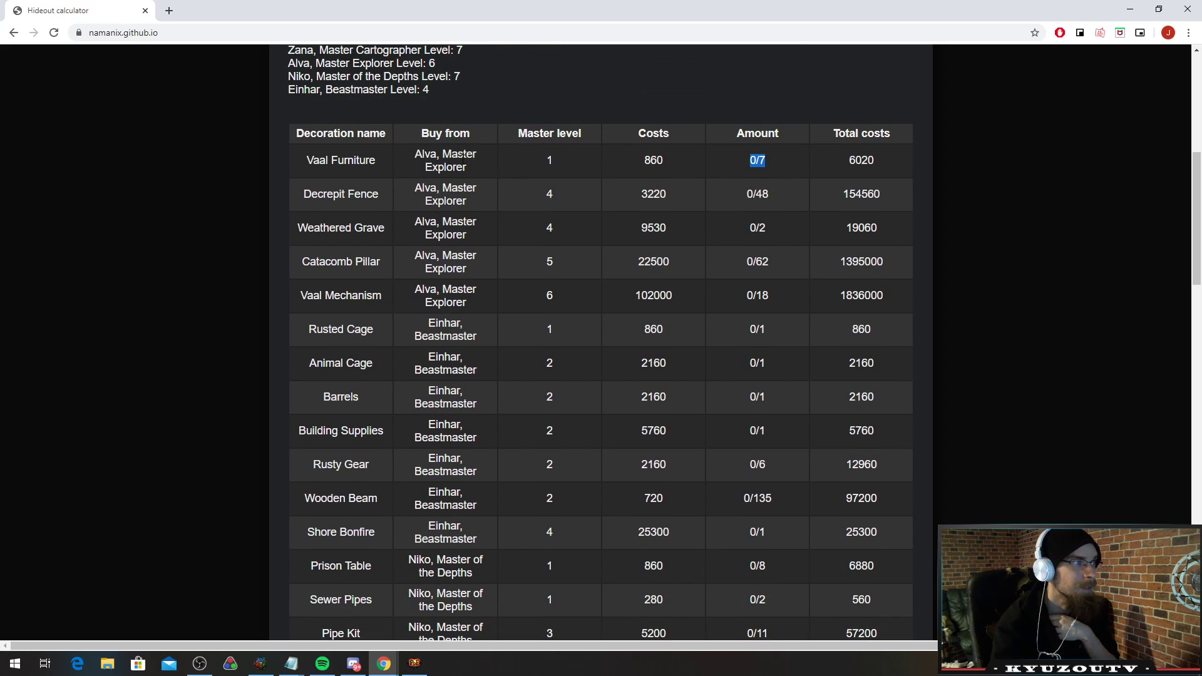
mouse_move(791, 168)
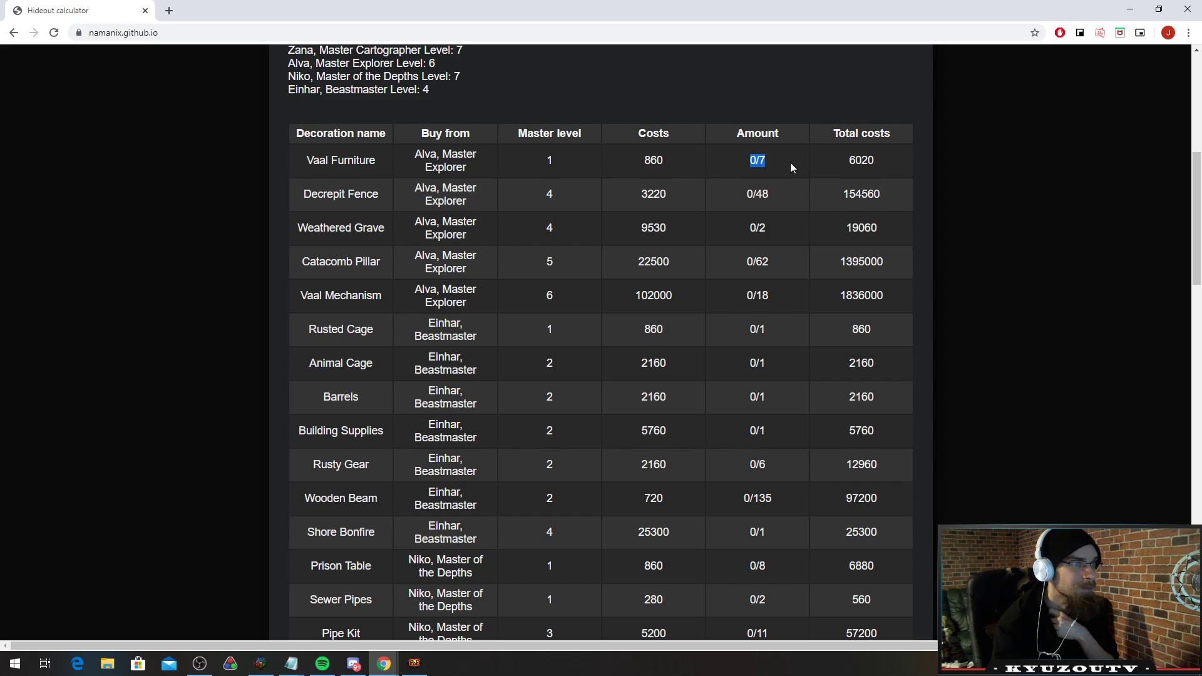
mouse_move(769, 203)
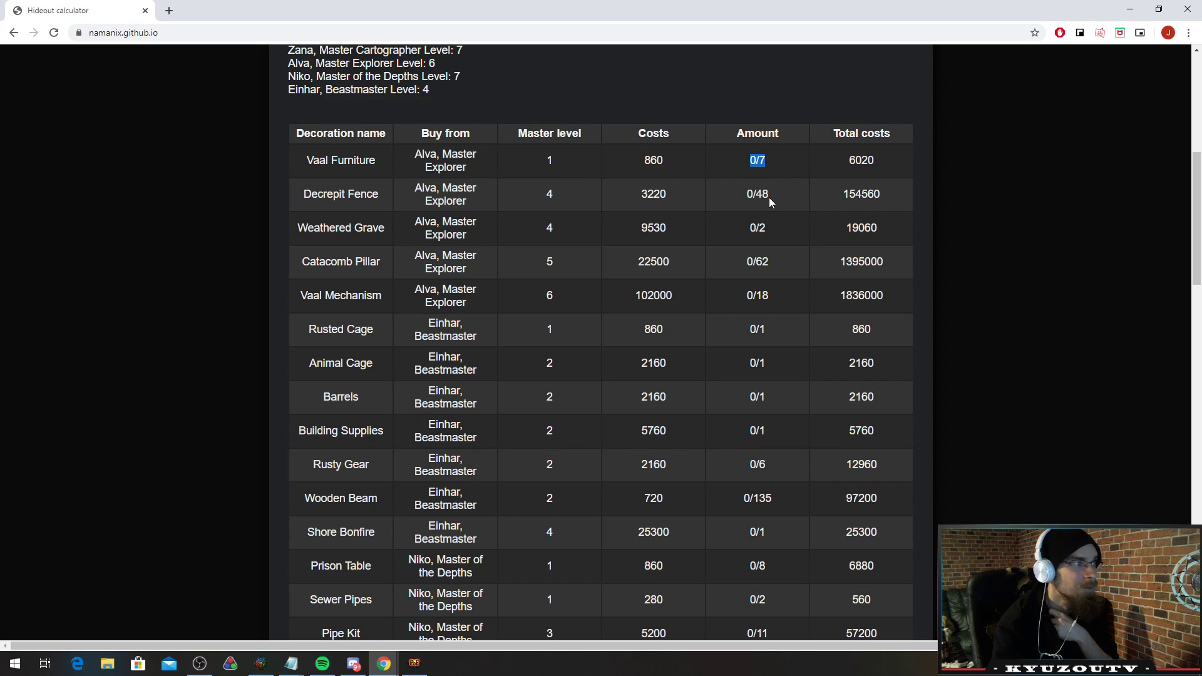
mouse_move(784, 208)
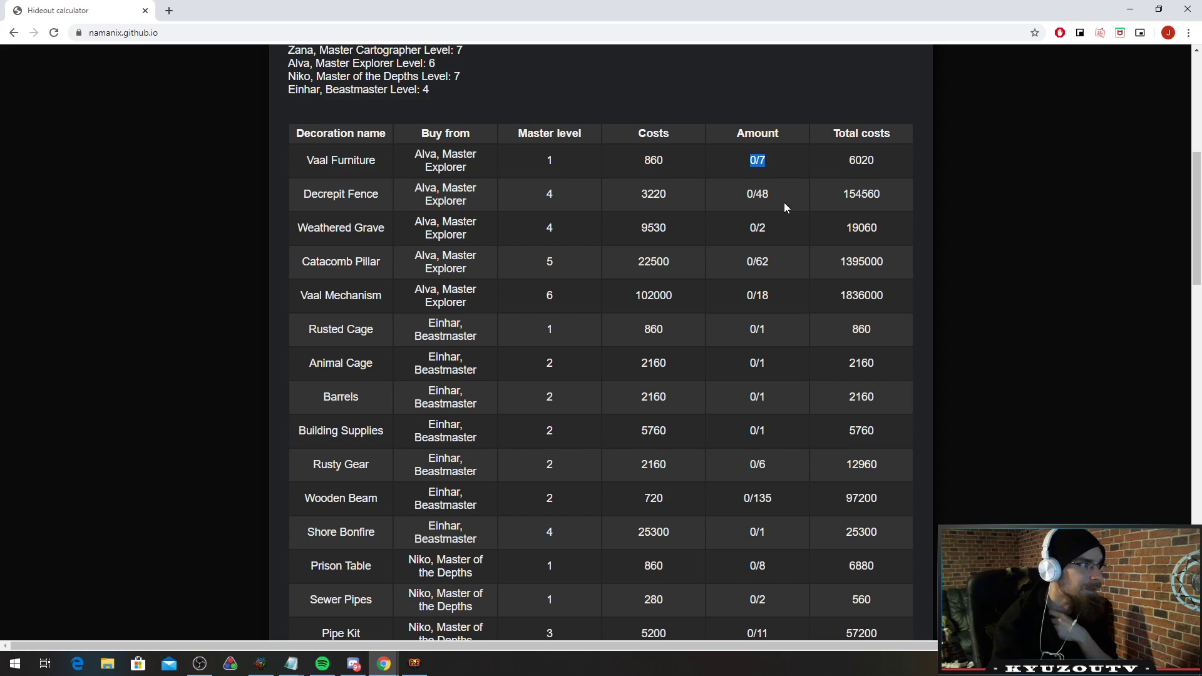
mouse_move(776, 268)
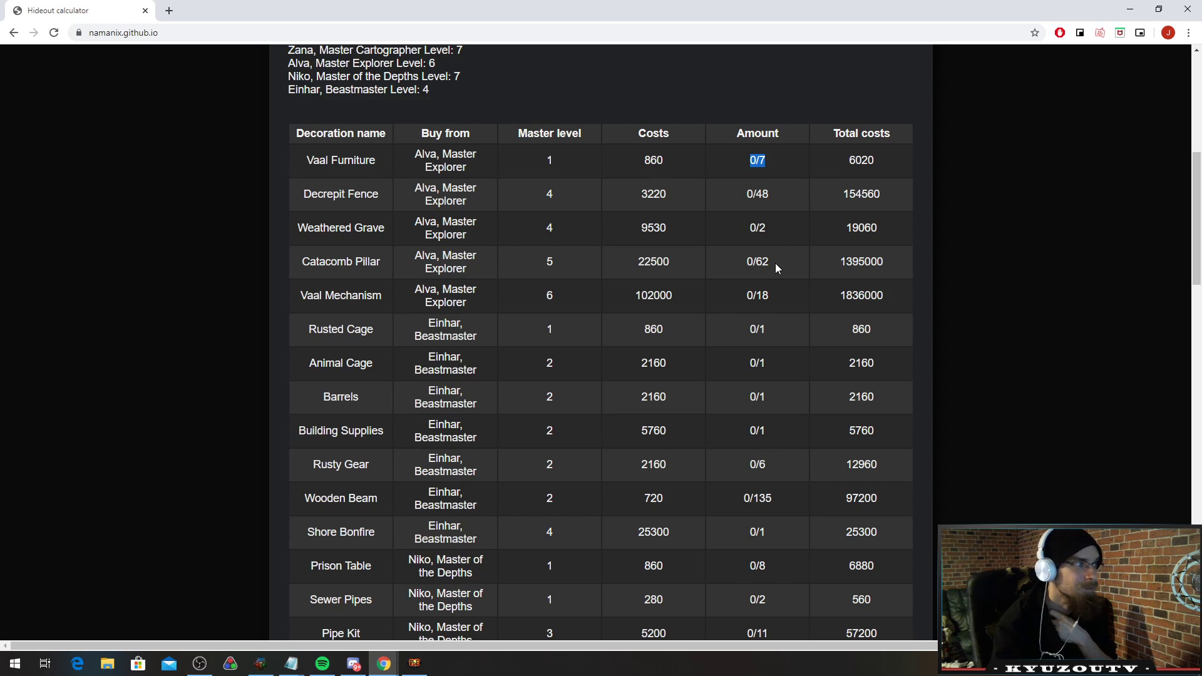
scroll("down", 3)
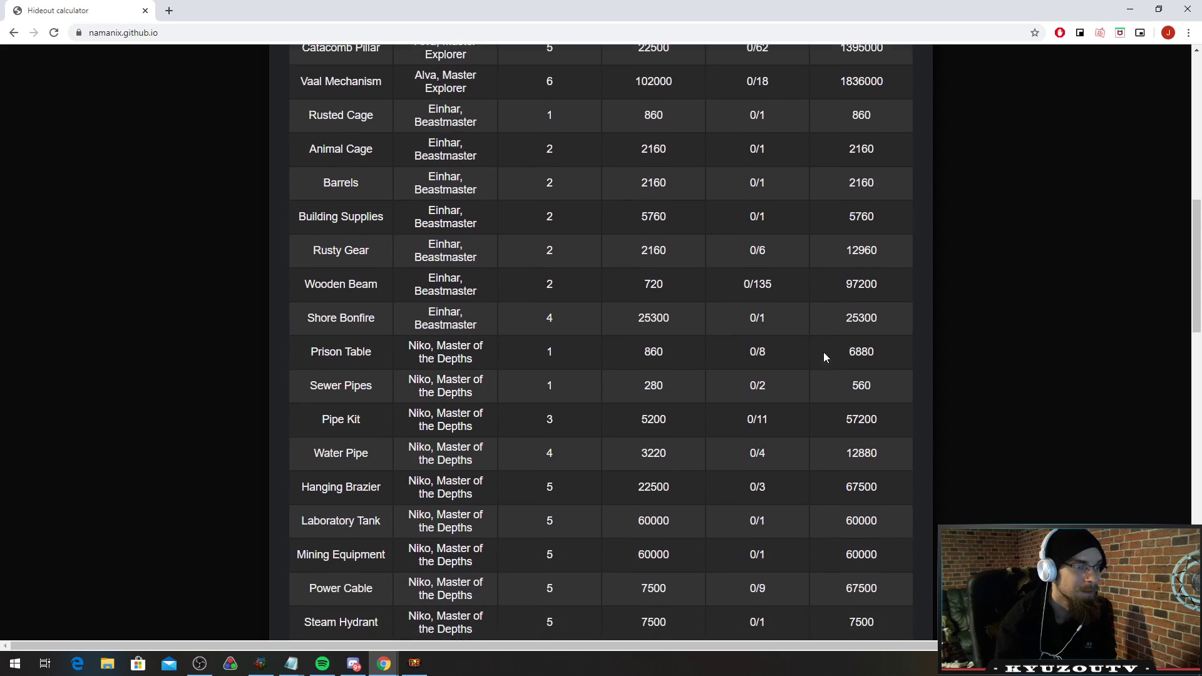
scroll("down", 3)
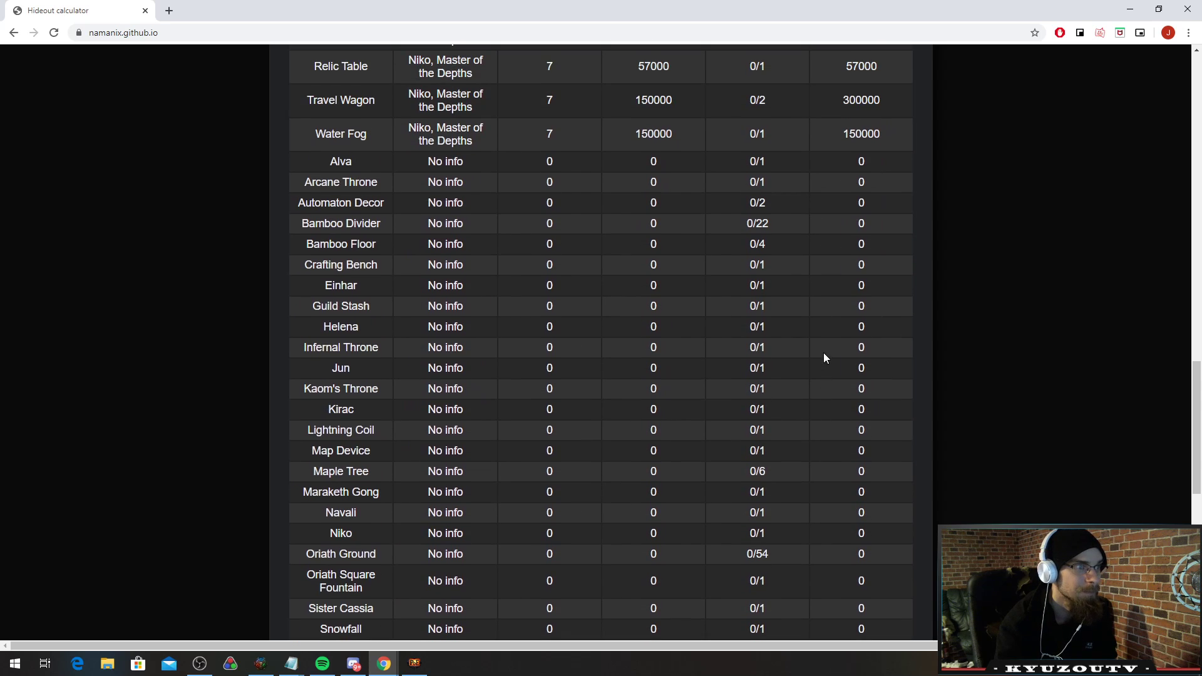
mouse_move(363, 163)
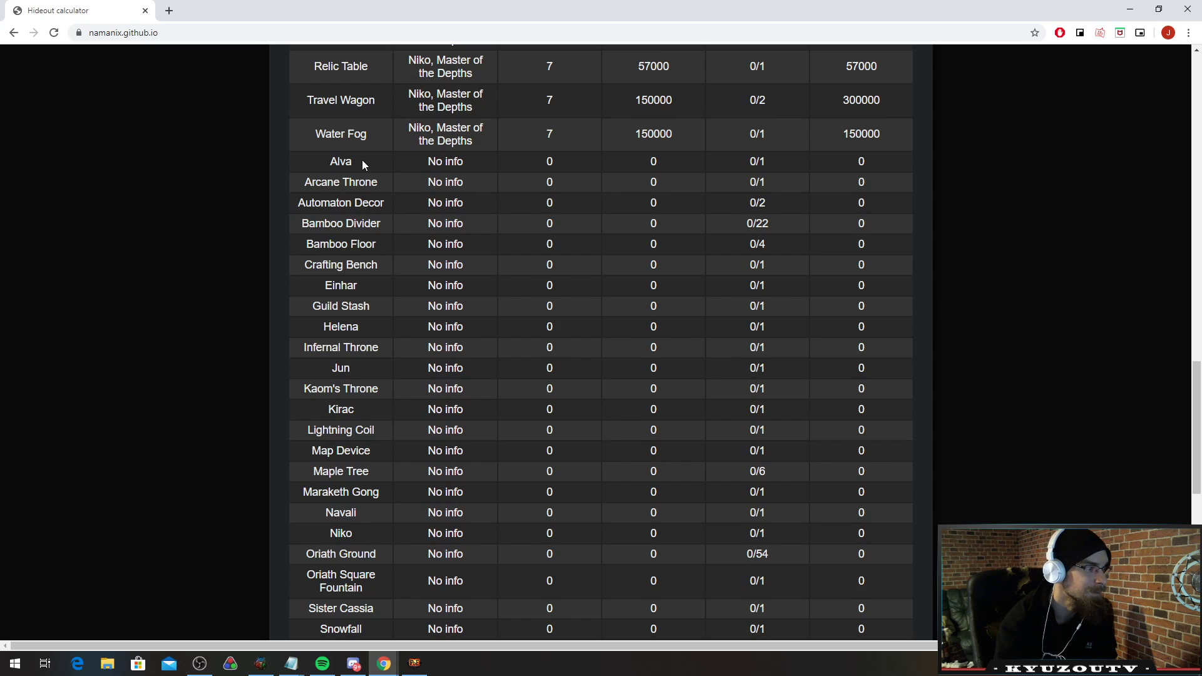
mouse_move(642, 300)
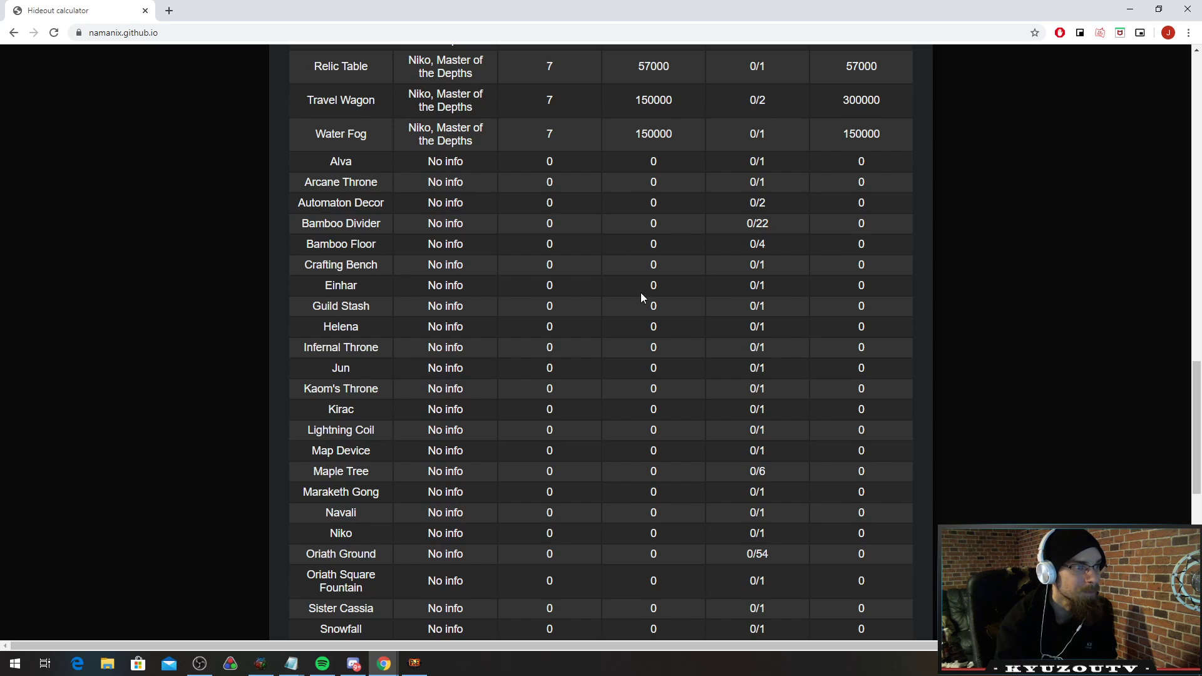
mouse_move(623, 265)
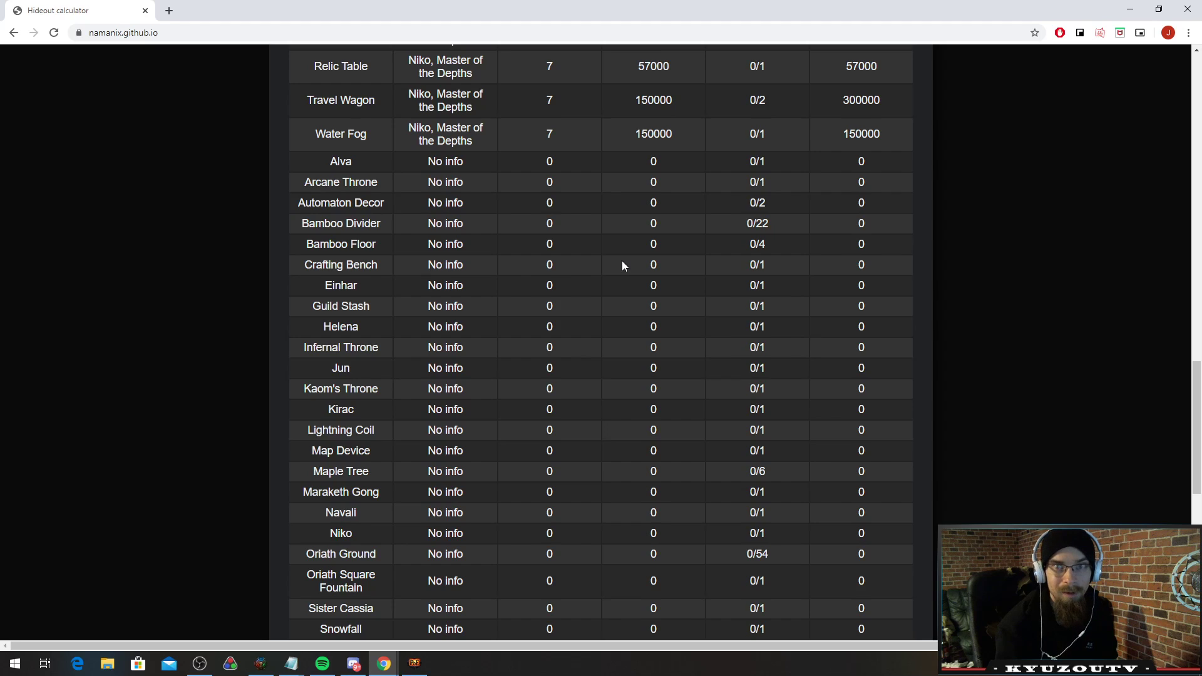
mouse_move(695, 389)
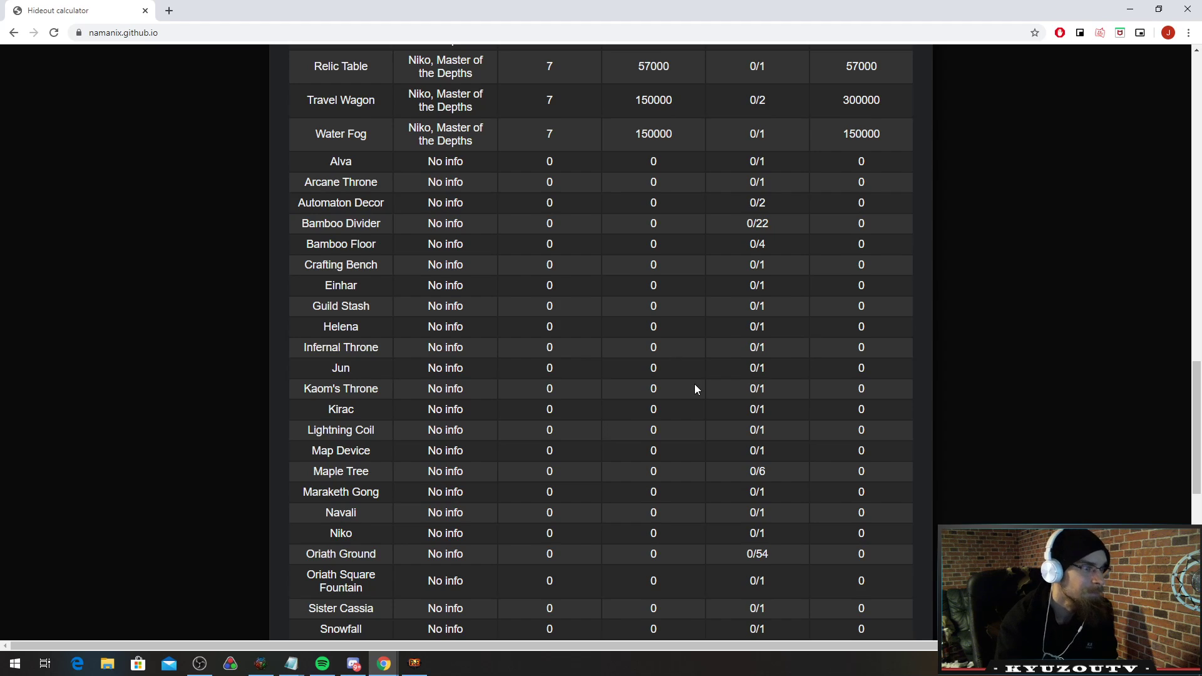
scroll("down", 3)
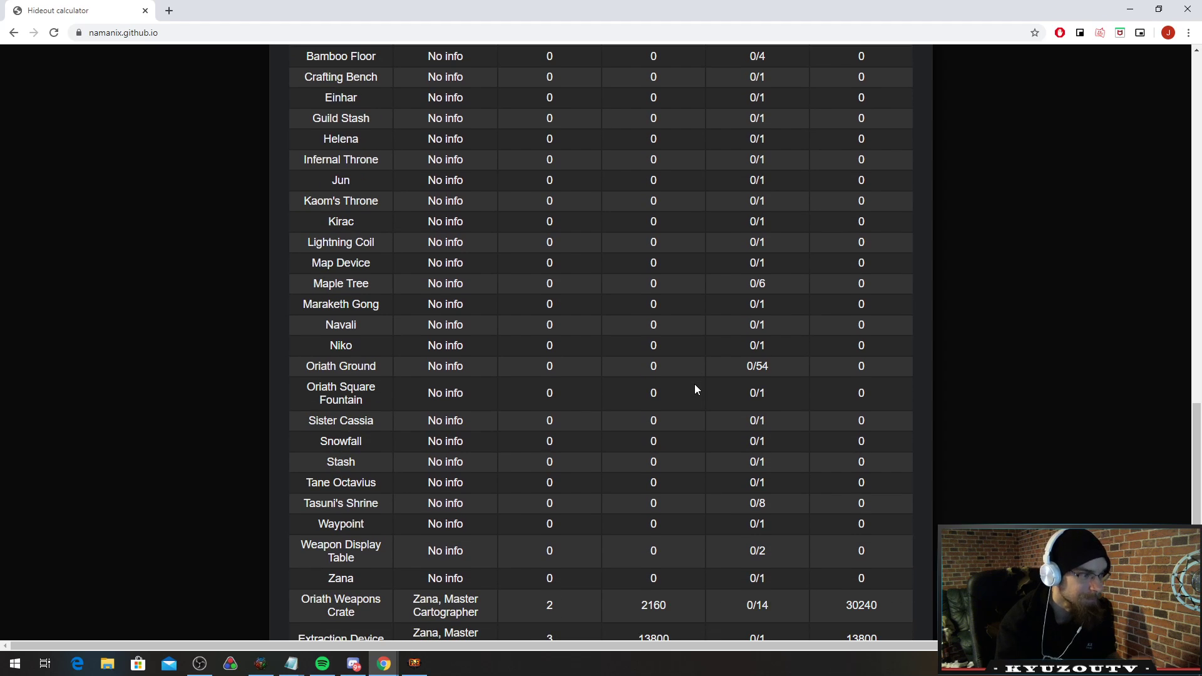
scroll("down", 3)
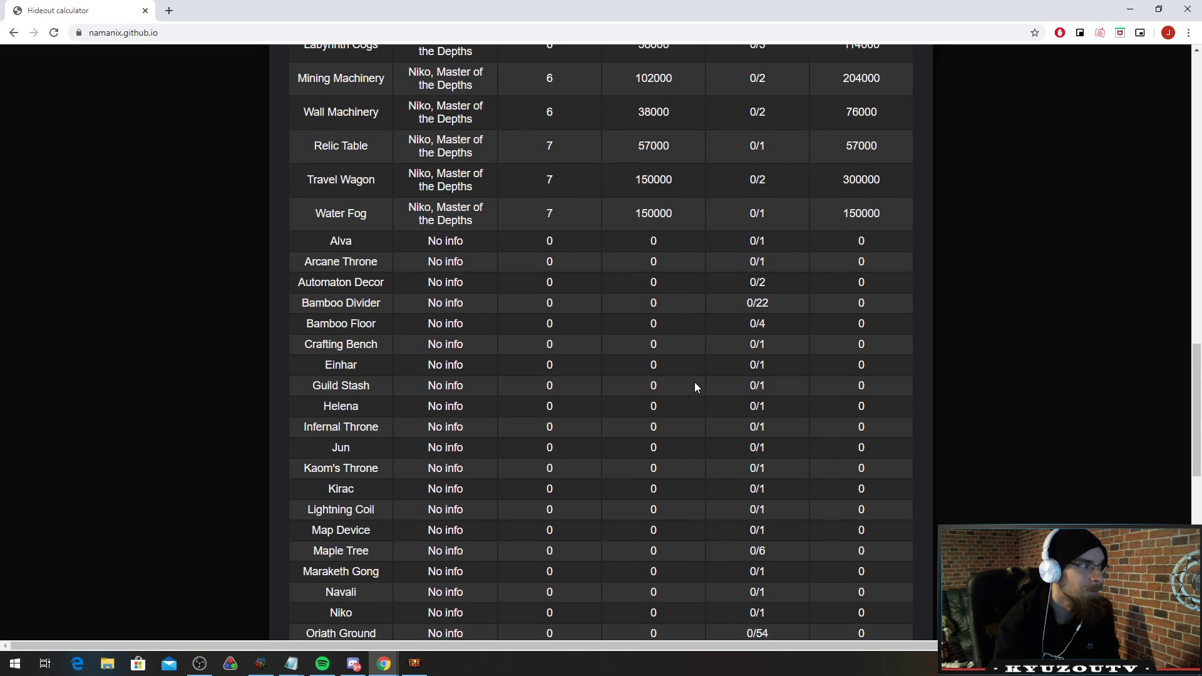
mouse_move(390, 322)
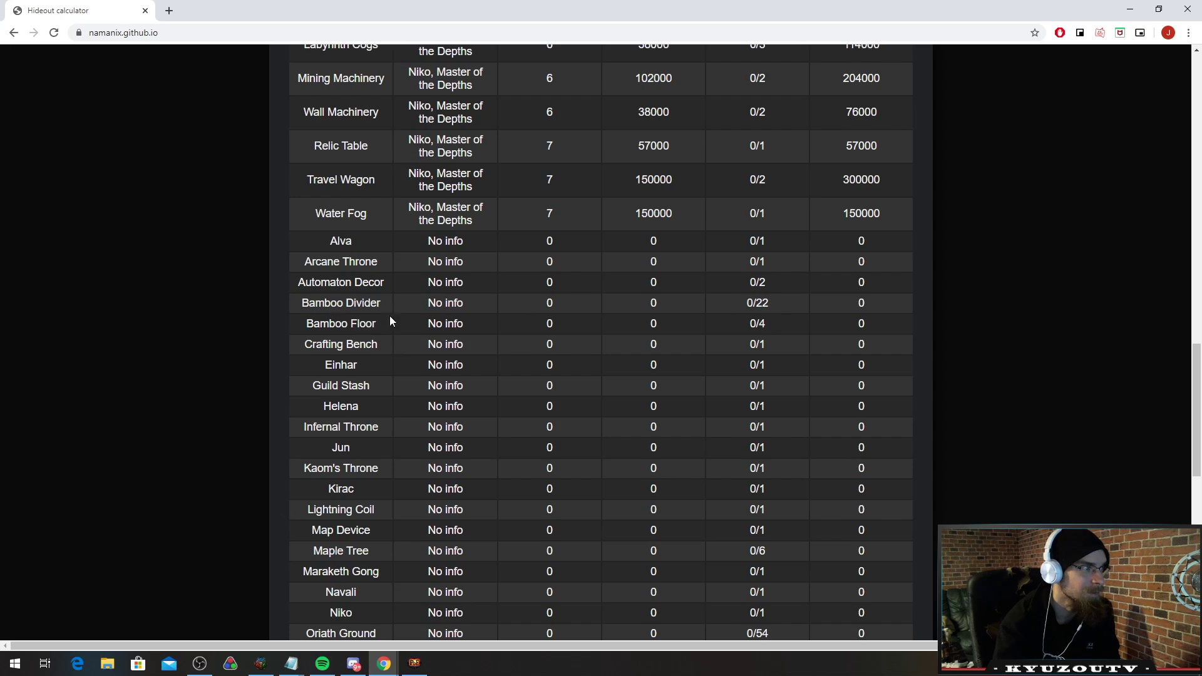
mouse_move(795, 318)
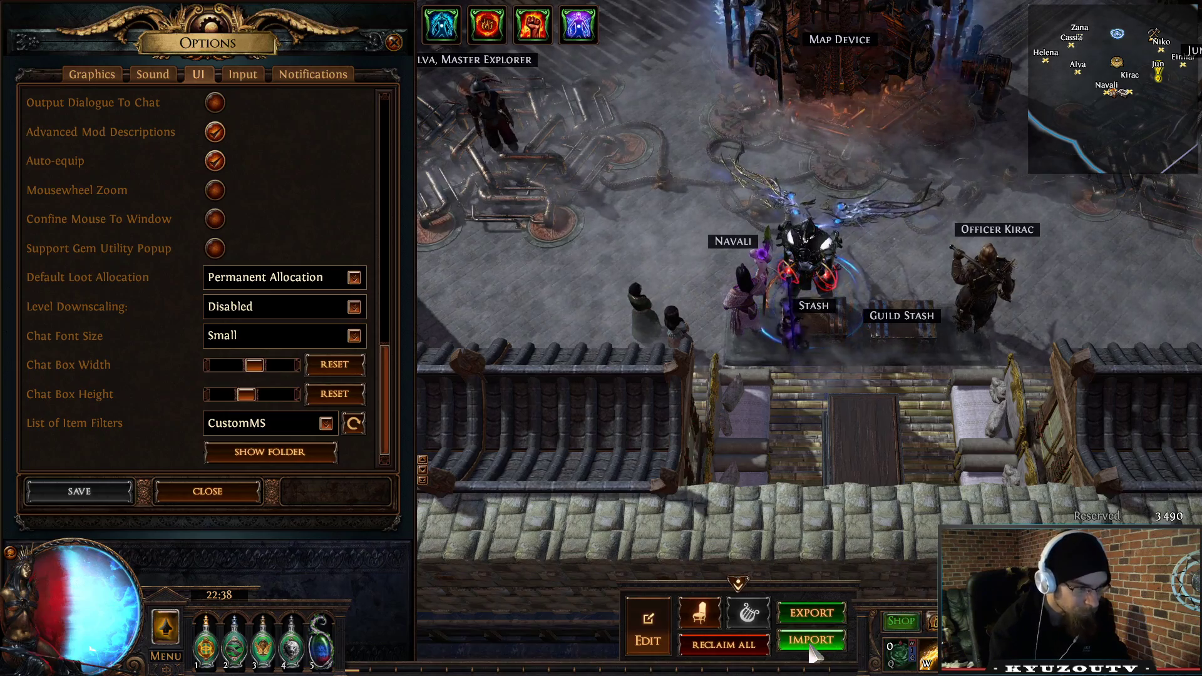
left_click(646, 624)
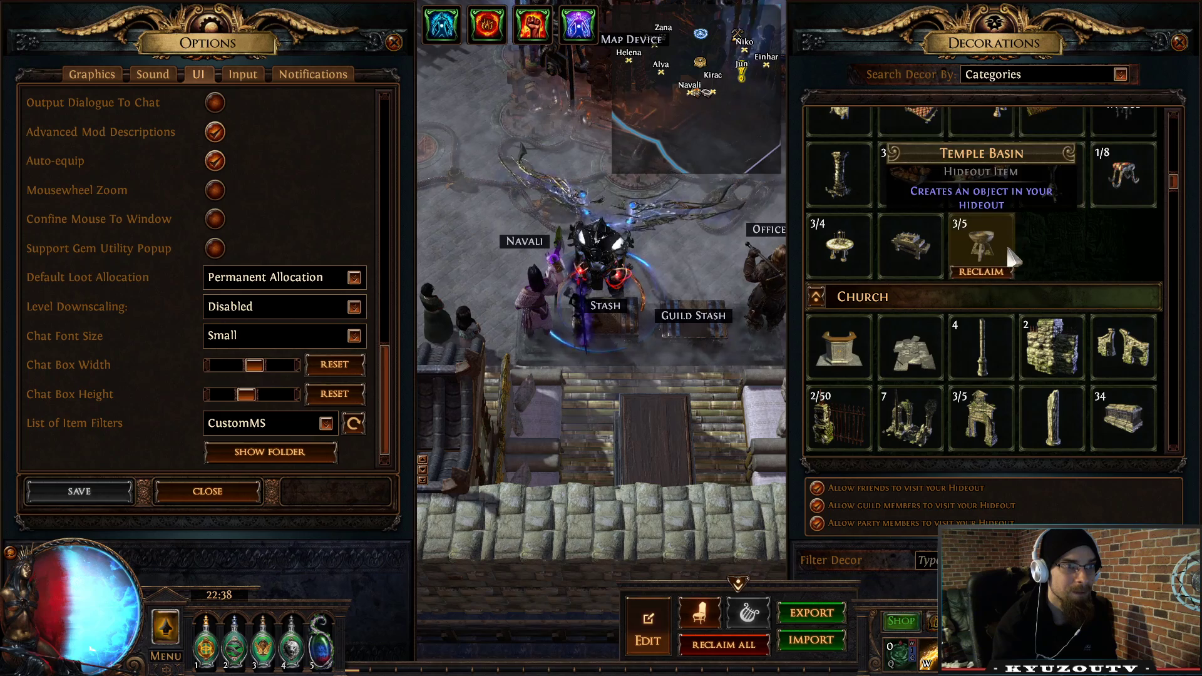
scroll("up", 3)
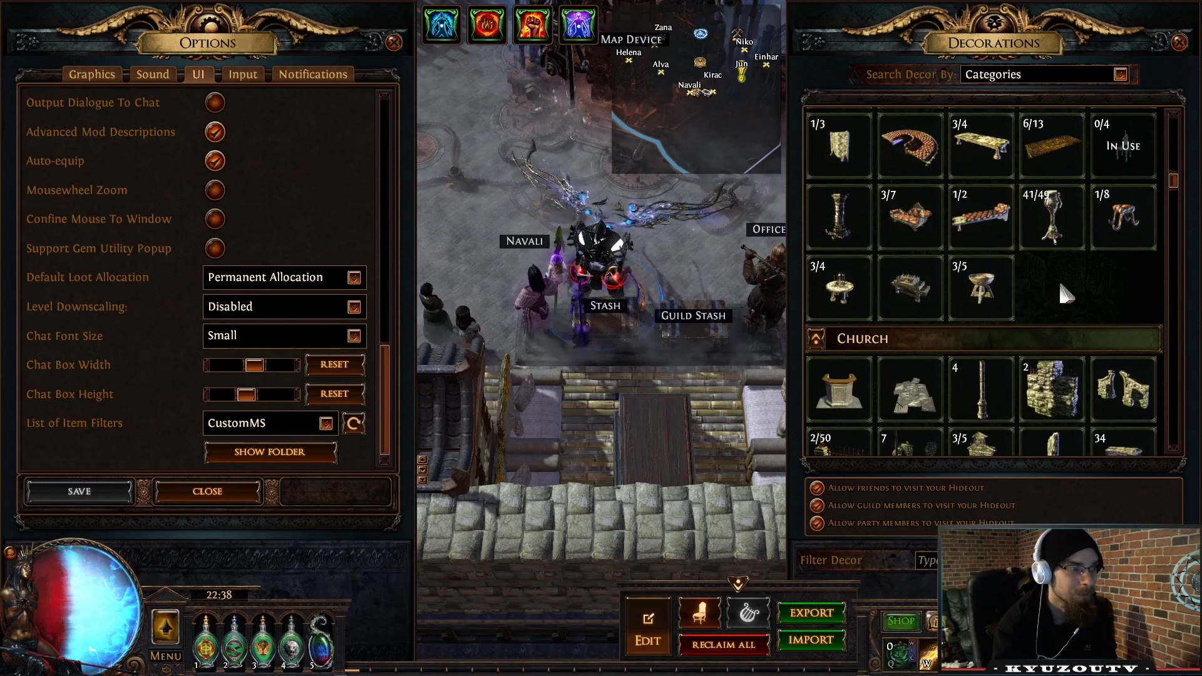
left_click(207, 490)
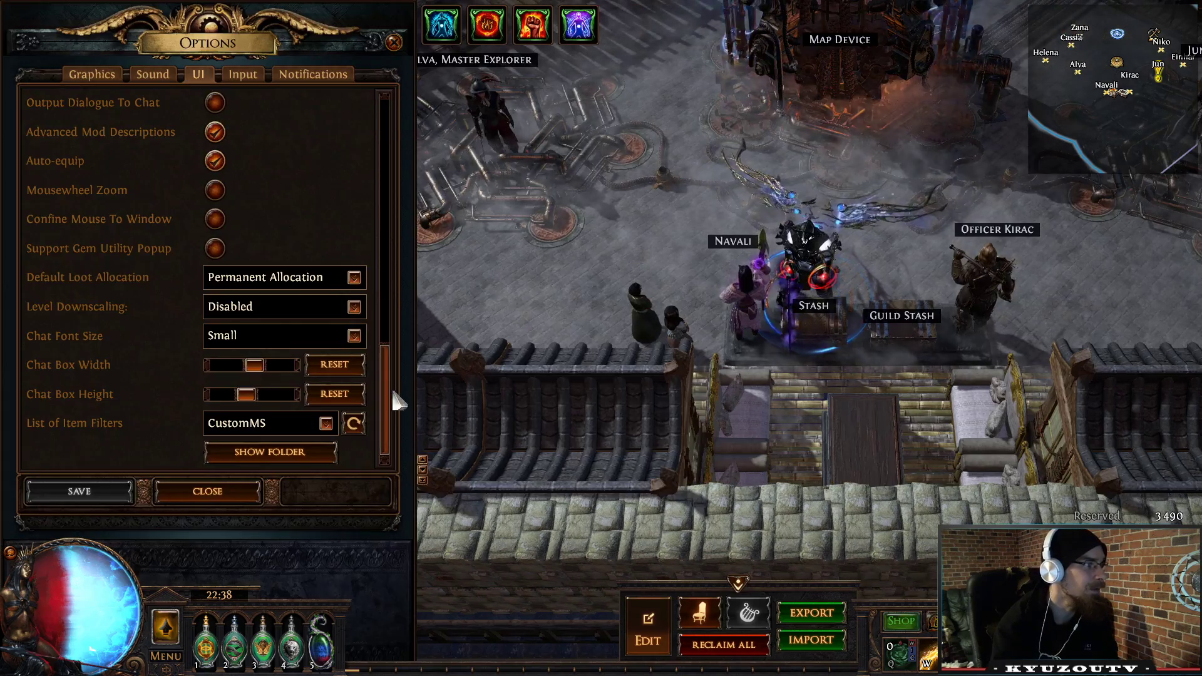
Open Celestial_Temple_1.3.hideout from the game's settings folder as text in Notepad.
left_click(270, 452)
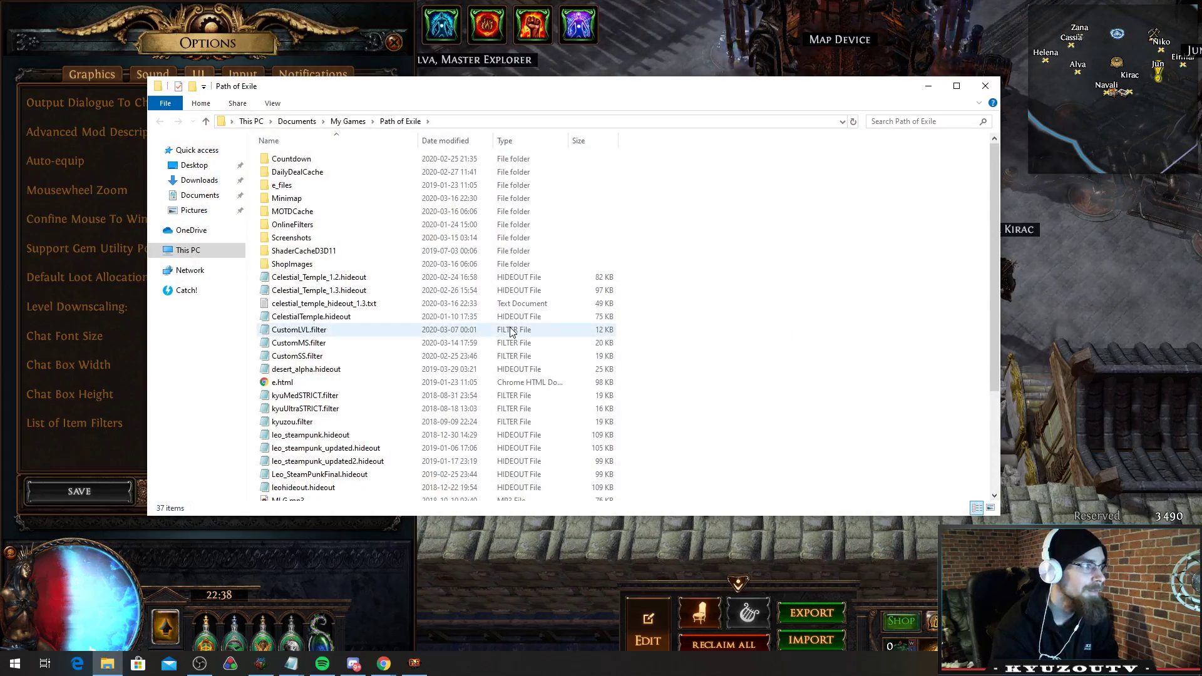
left_click(319, 289)
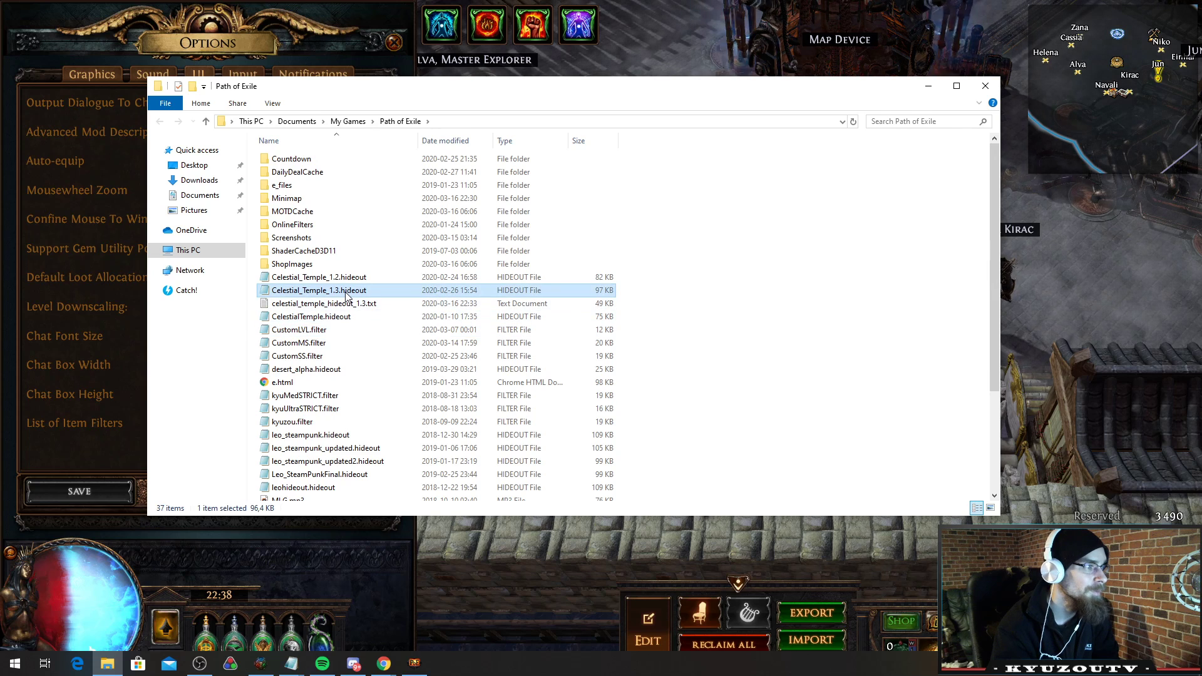
right_click(318, 289)
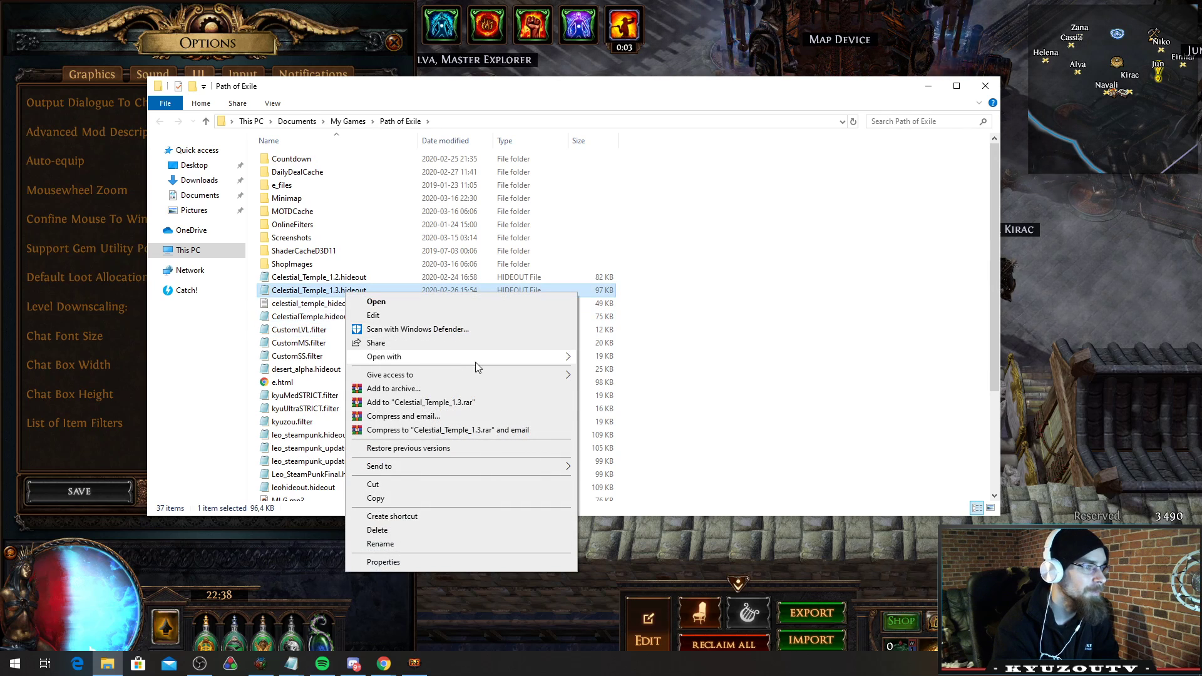
left_click(375, 302)
type("arcane throne")
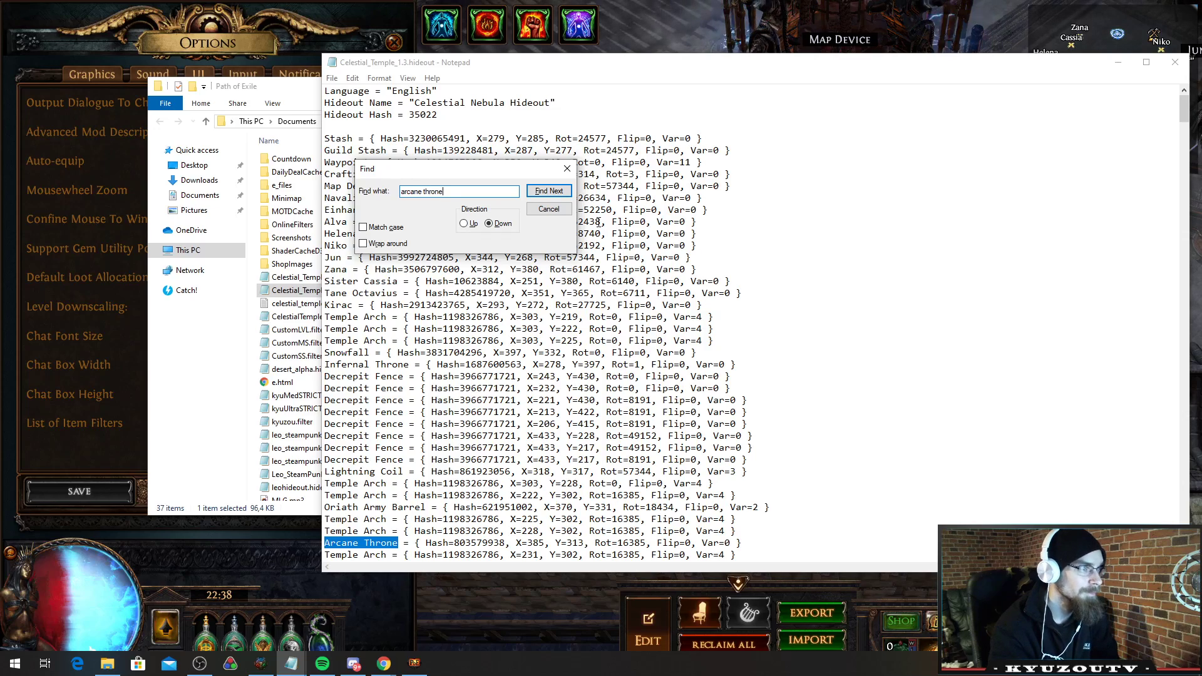
Find the Arcane Throne entry, then close the folder window and the Options panel.
left_click(549, 209)
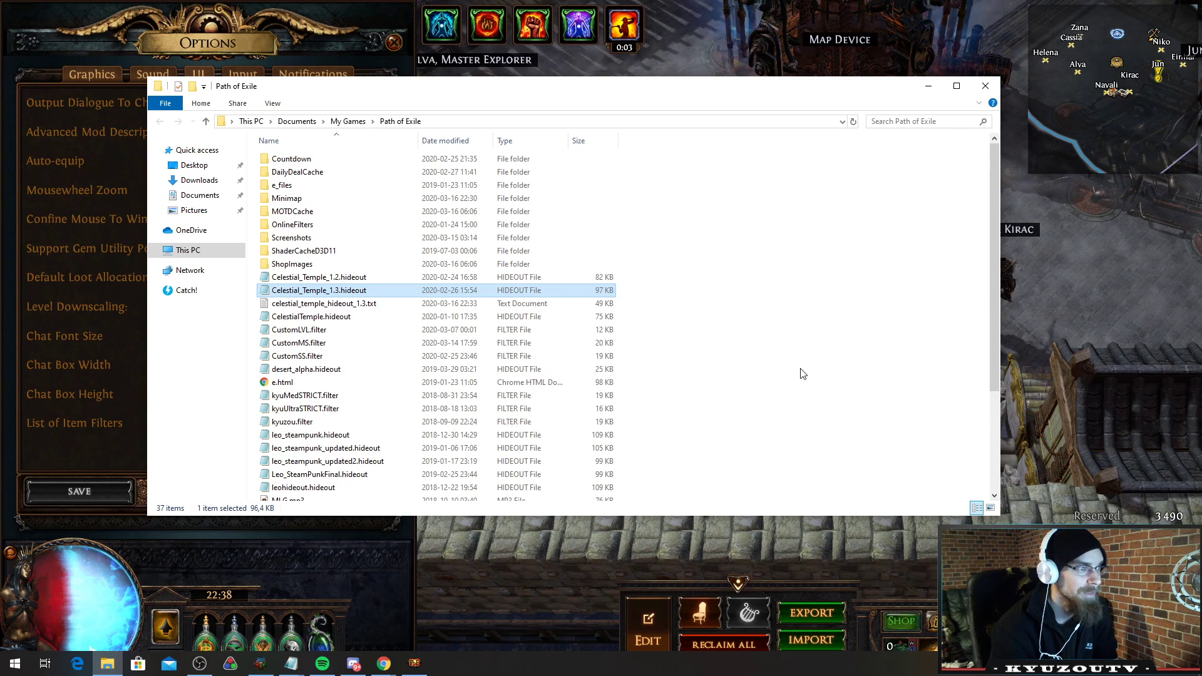
mouse_move(936, 100)
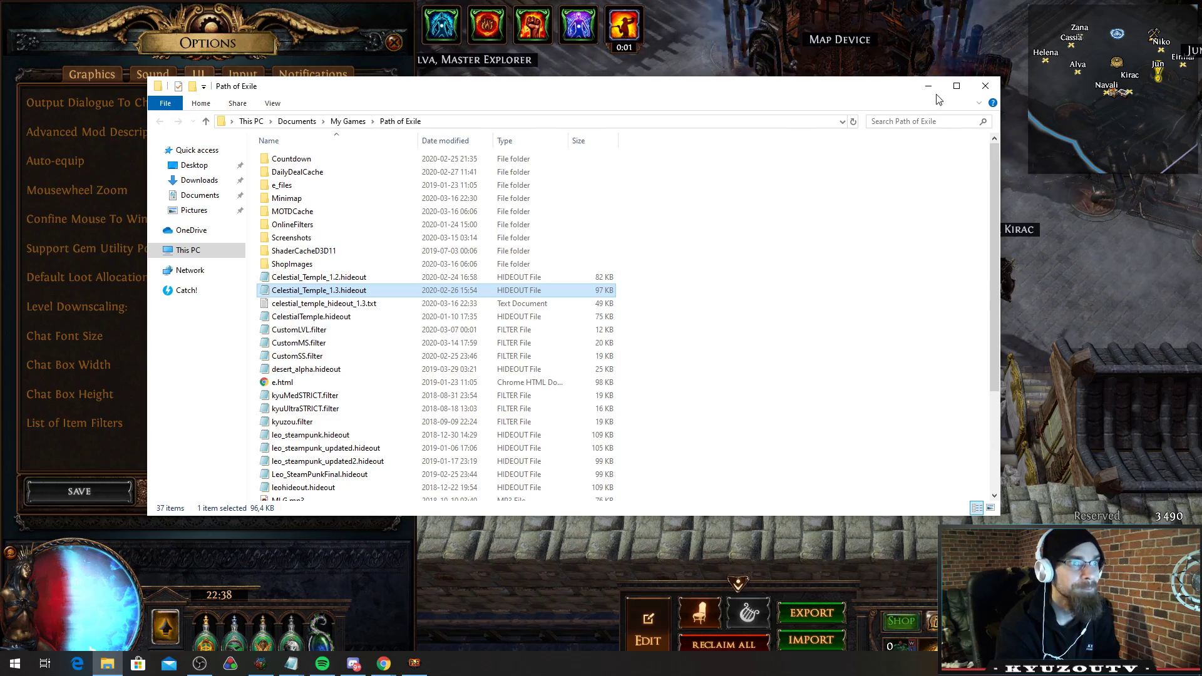
left_click(984, 85)
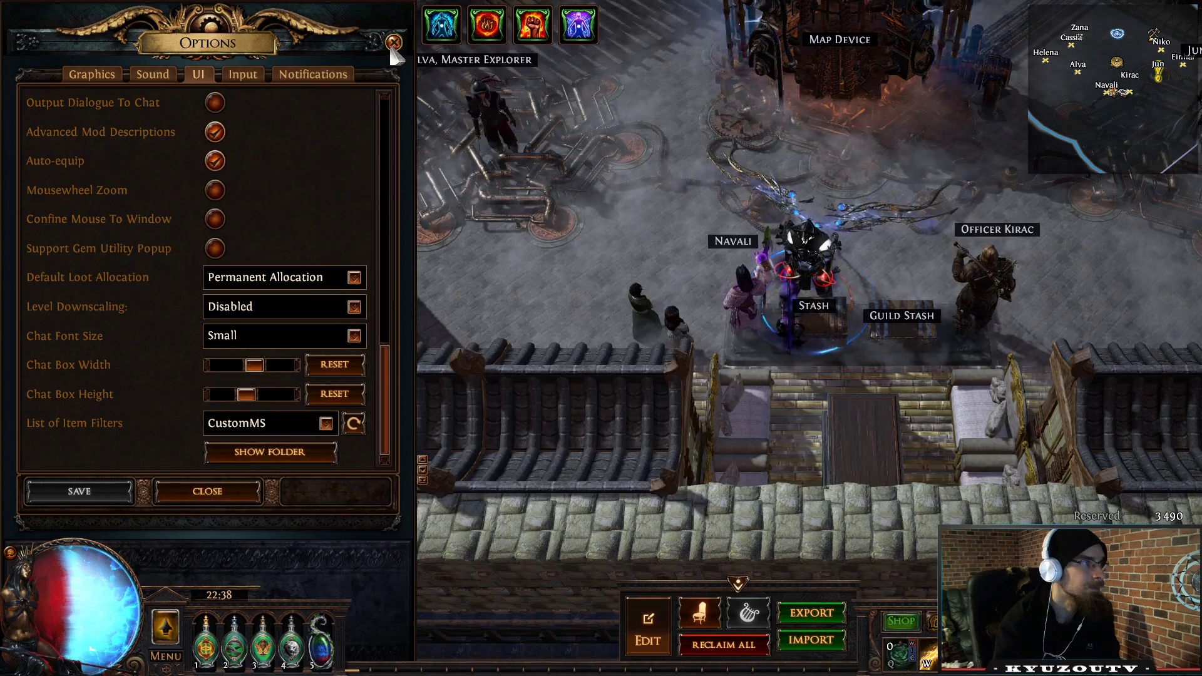
left_click(205, 490)
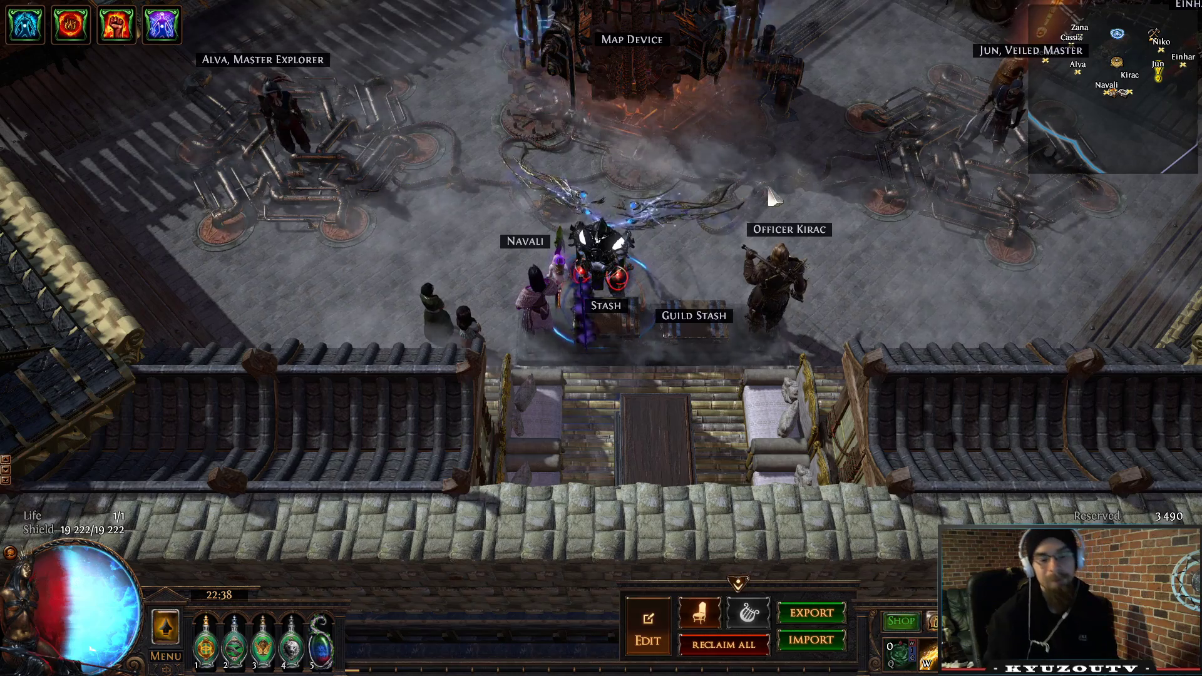